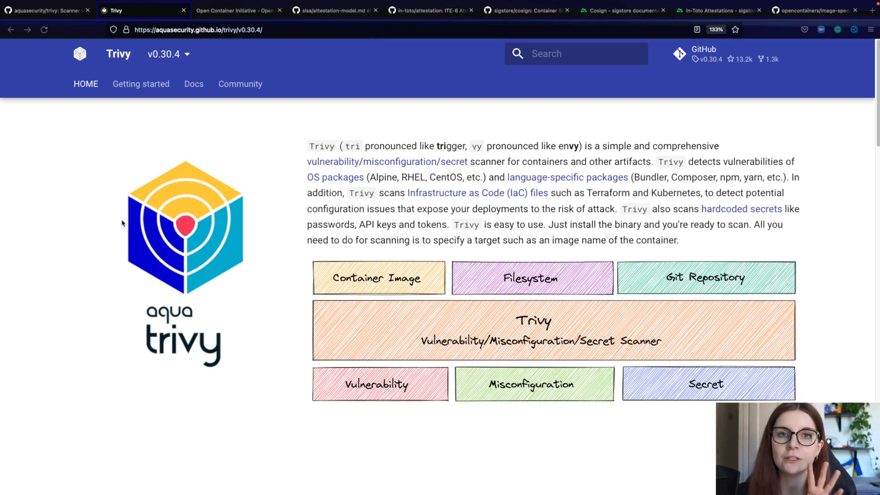
mouse_move(165, 182)
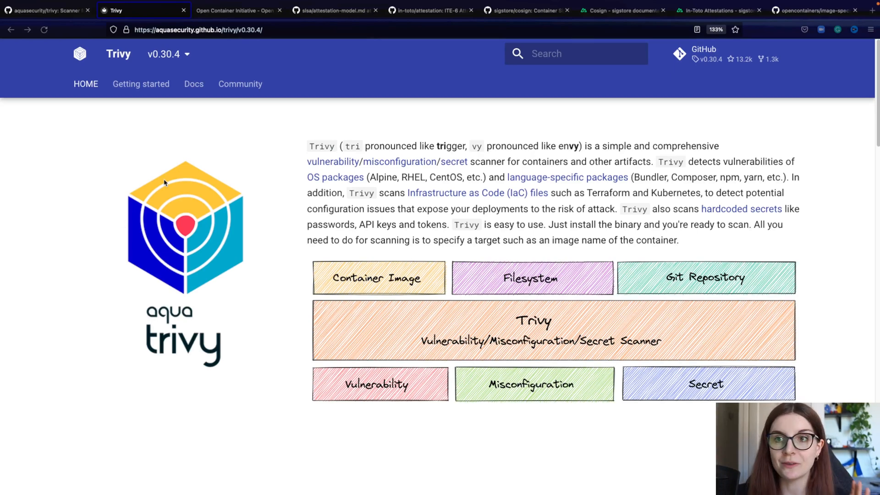
- Glance at the aquasecurity/trivy GitHub repo, then open the Trivy docs overview page
left_click(46, 10)
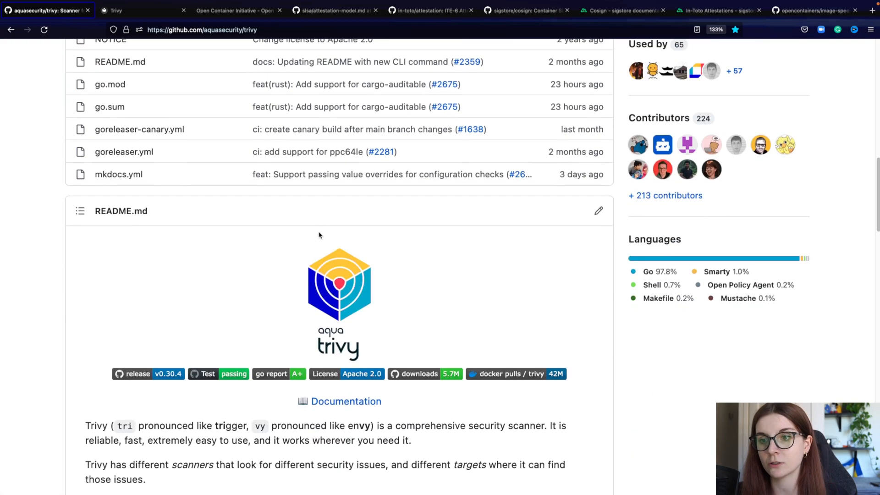
scroll("down", 3)
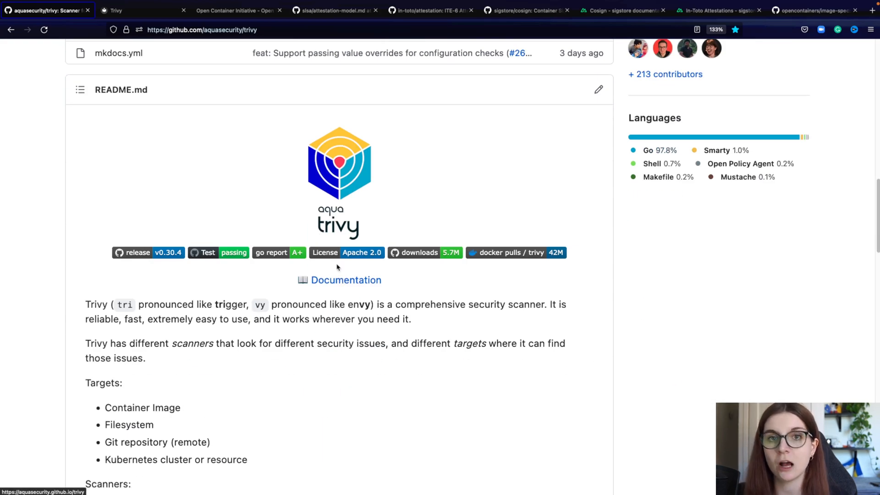
left_click(347, 280)
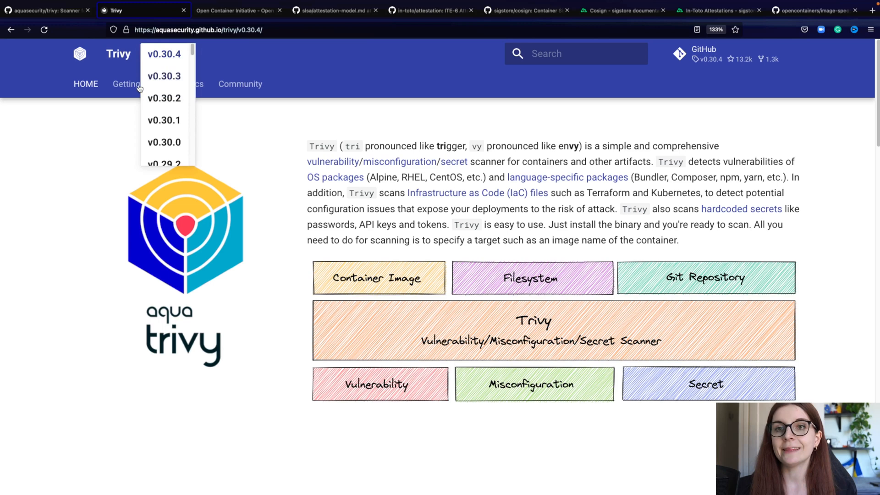
mouse_move(173, 71)
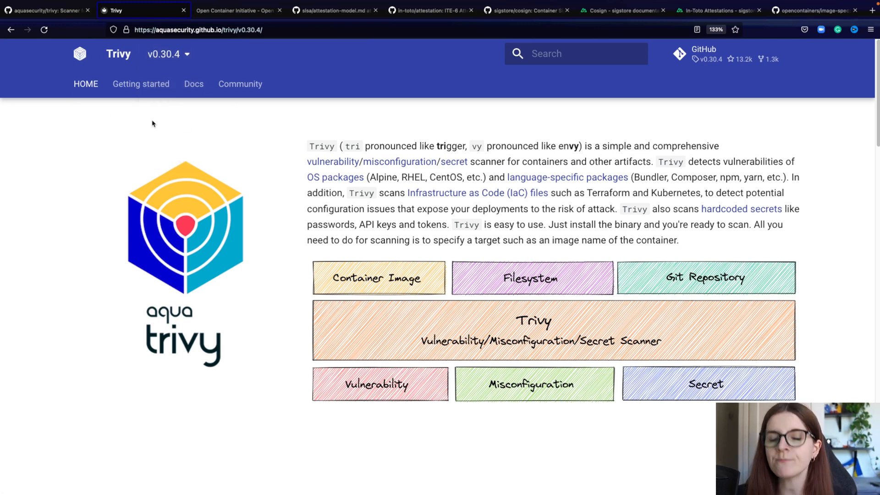
left_click(194, 83)
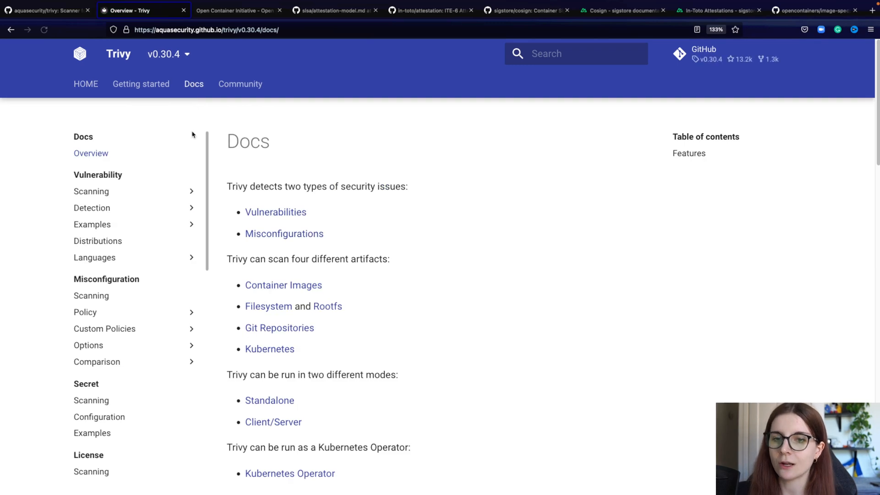
- Open the SBOM page under Attestation in the Trivy docs sidebar, then the OCI site tab
scroll("down", 3)
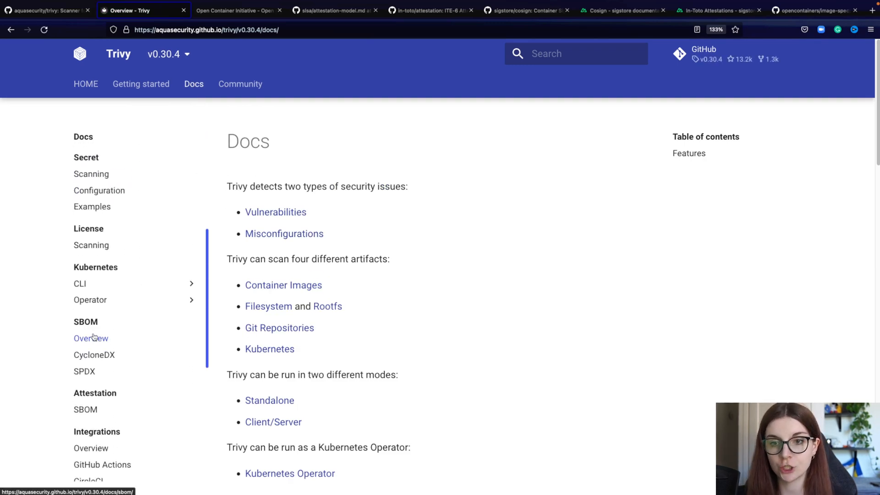
mouse_move(86, 411)
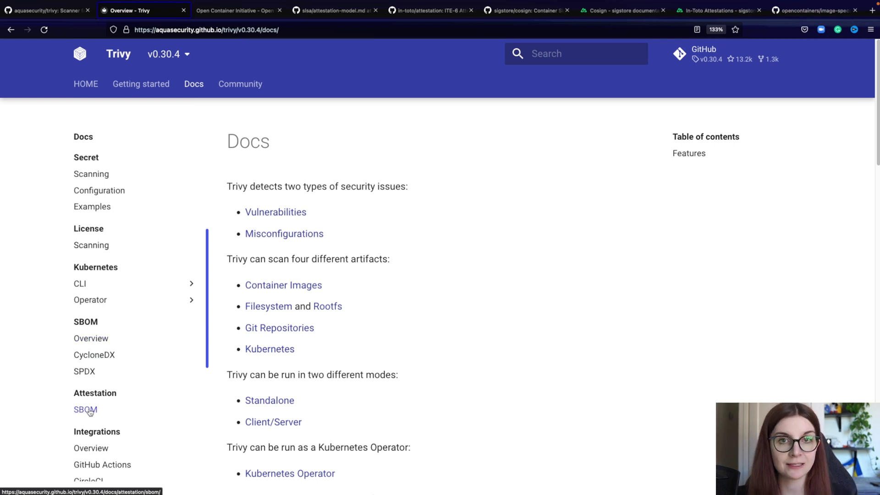
left_click(85, 410)
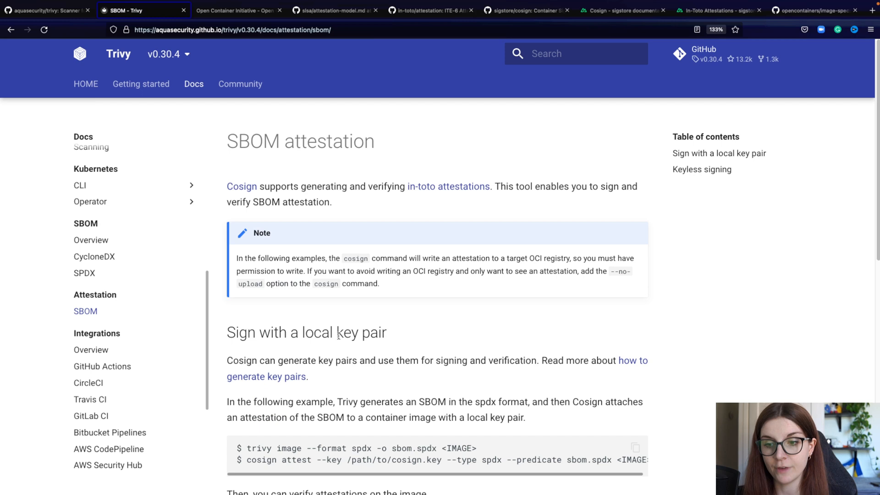
mouse_move(233, 107)
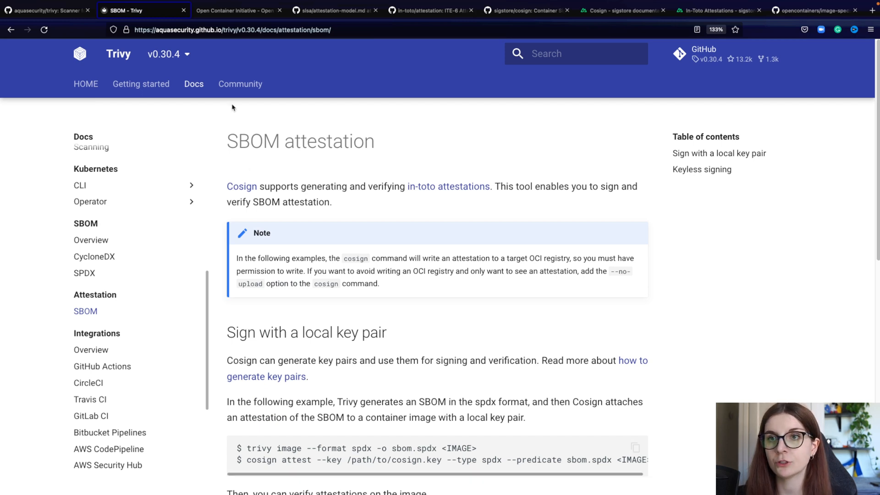
left_click(236, 34)
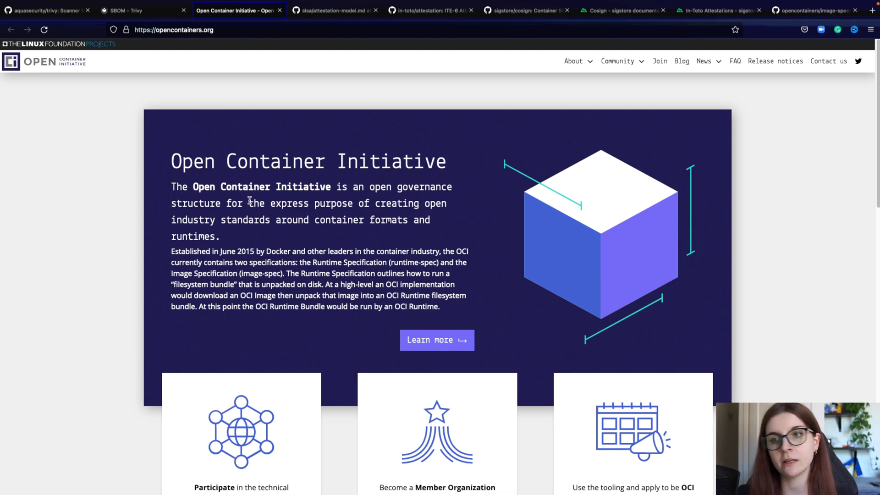
mouse_move(207, 195)
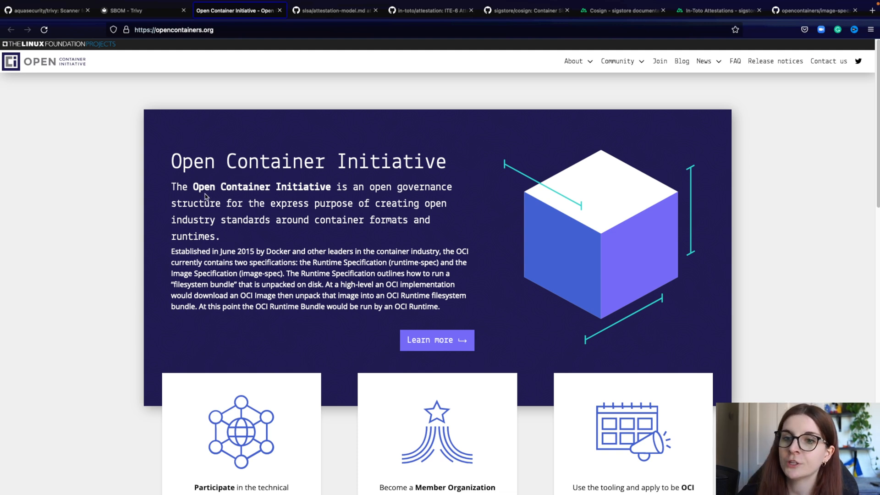
mouse_move(250, 245)
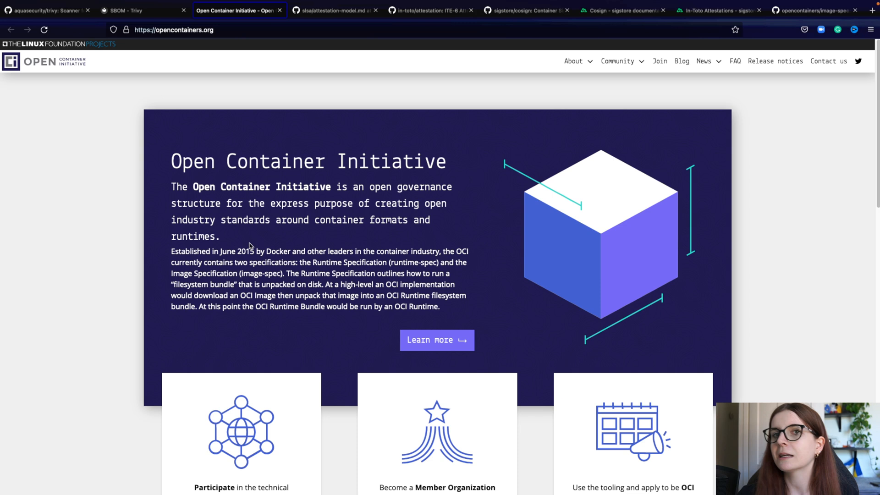
mouse_move(262, 246)
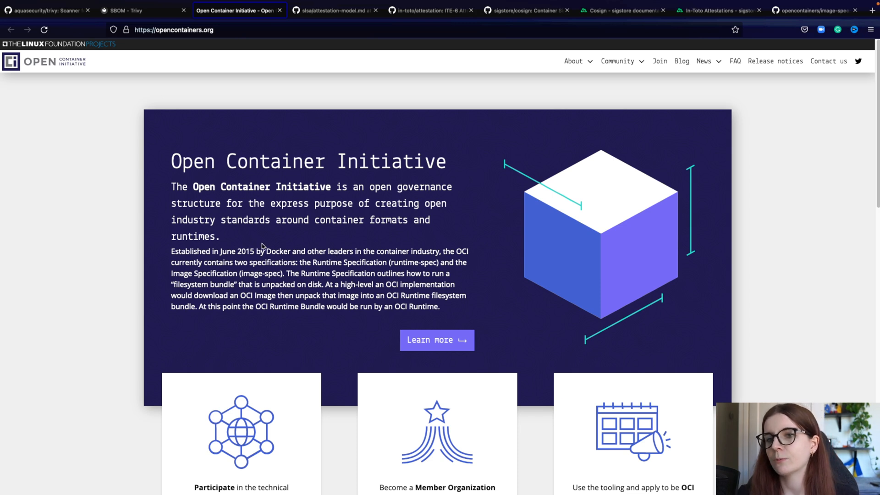
mouse_move(352, 234)
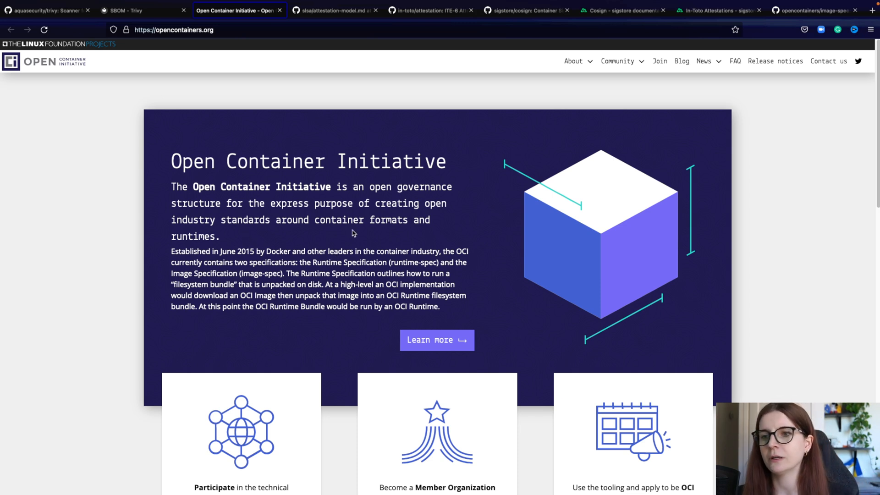
mouse_move(94, 211)
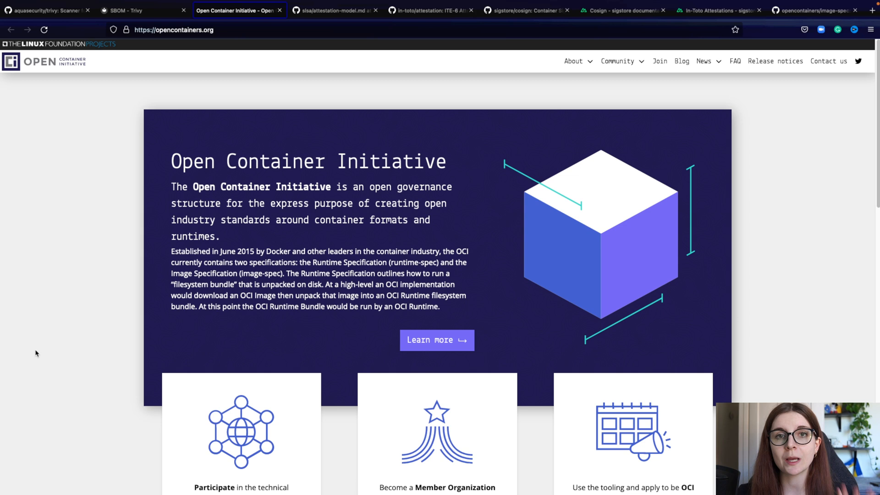
mouse_move(189, 198)
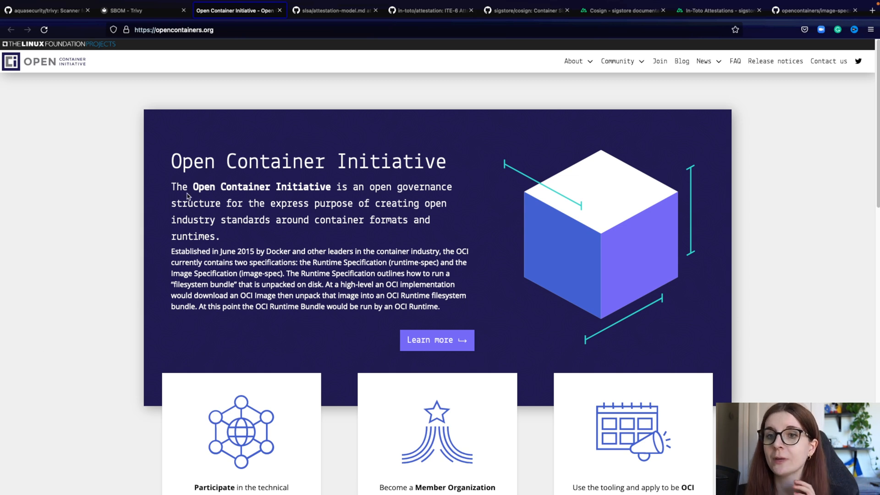
mouse_move(156, 139)
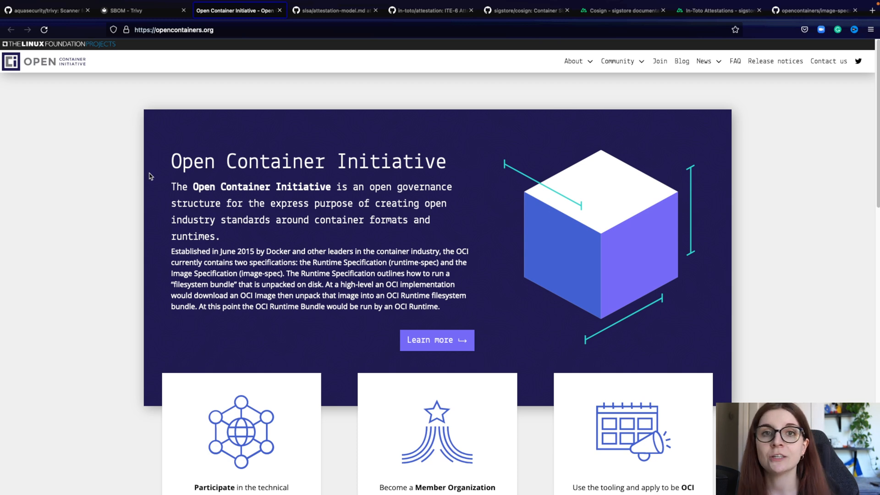
mouse_move(101, 284)
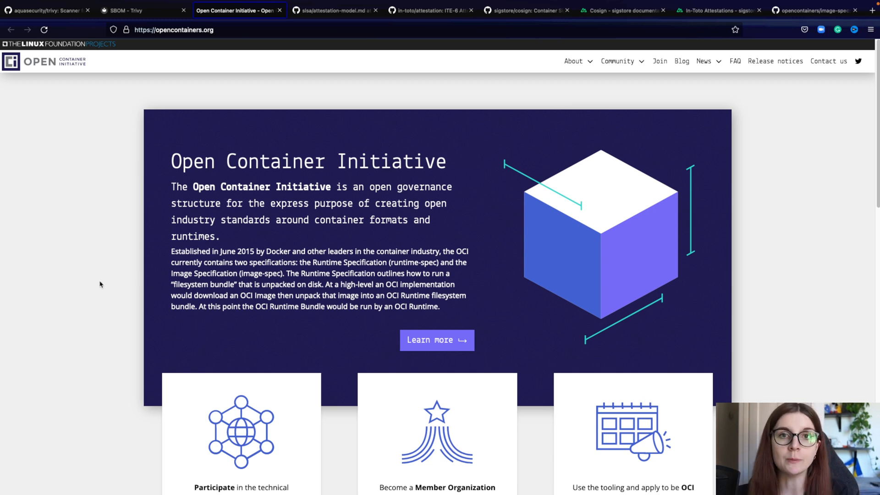
- Read the OCI homepage introduction, then switch to the sigstore/cosign GitHub tab
left_click(524, 10)
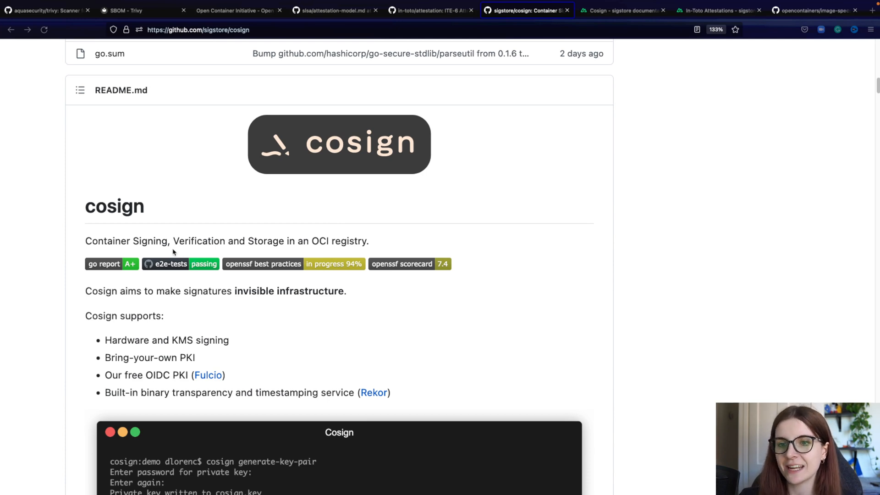
mouse_move(197, 252)
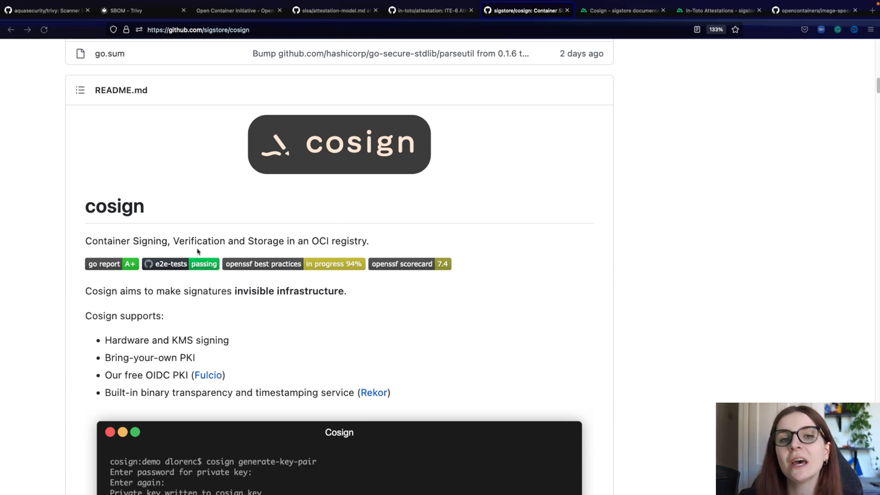
mouse_move(186, 251)
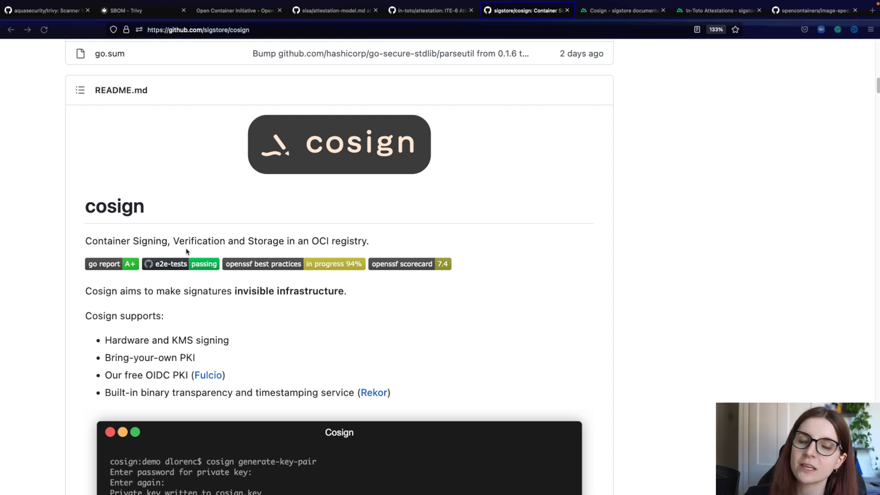
mouse_move(403, 257)
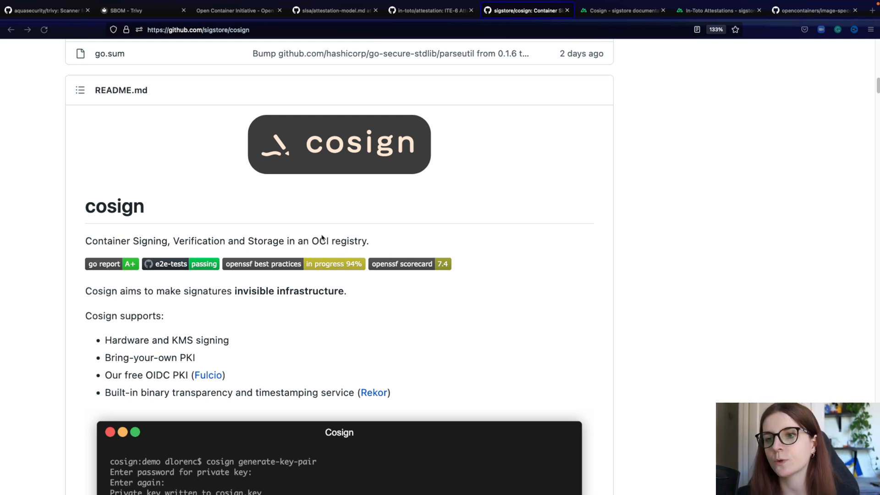
mouse_move(323, 195)
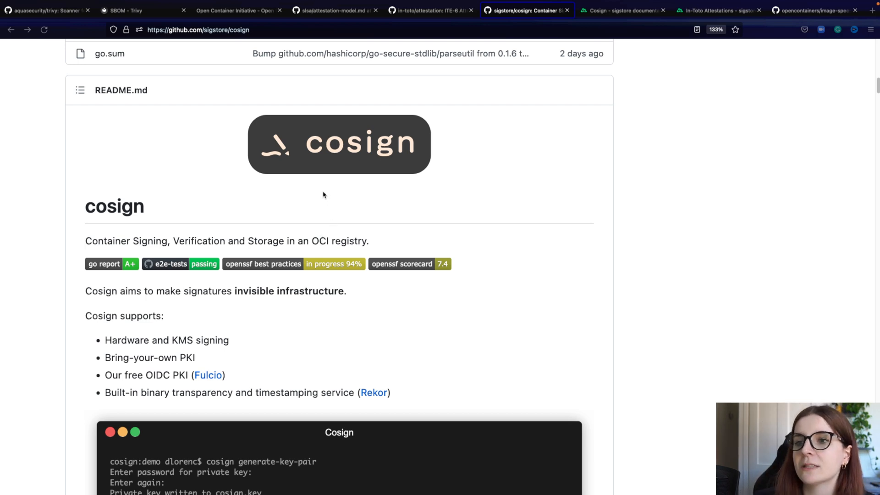
mouse_move(318, 200)
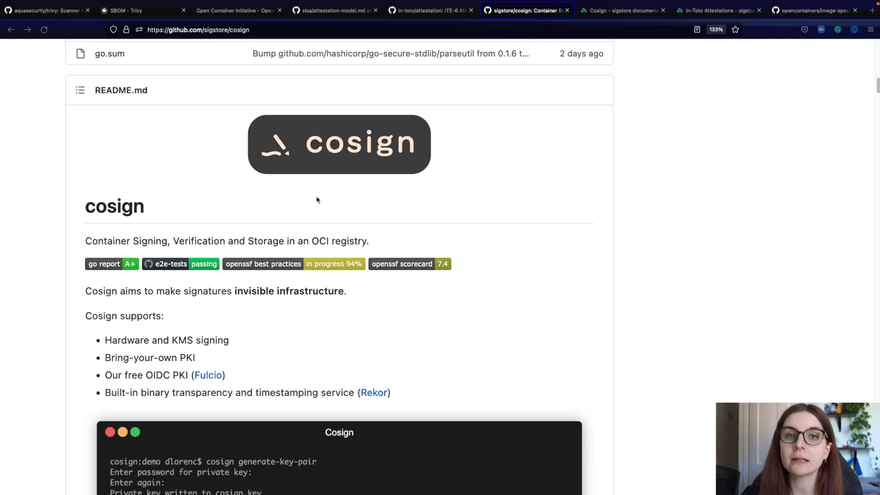
mouse_move(358, 101)
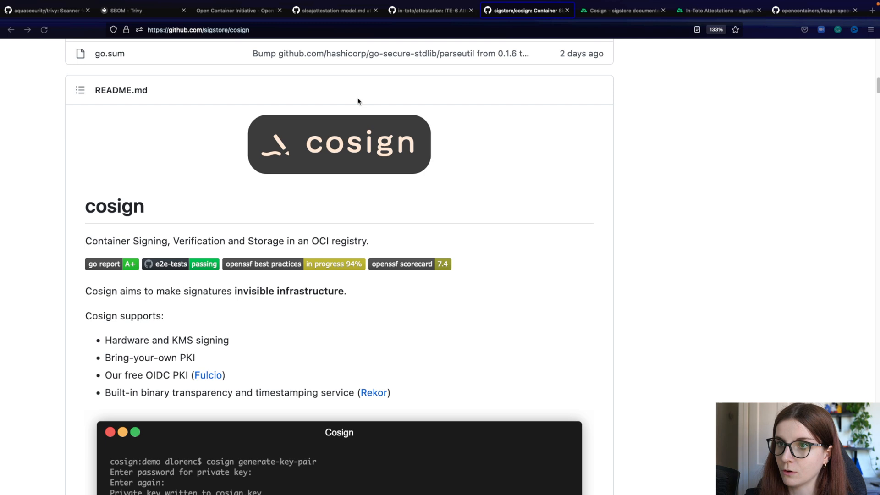
- Switch from the sigstore/cosign README to the in-toto/attestation repository tab
left_click(434, 10)
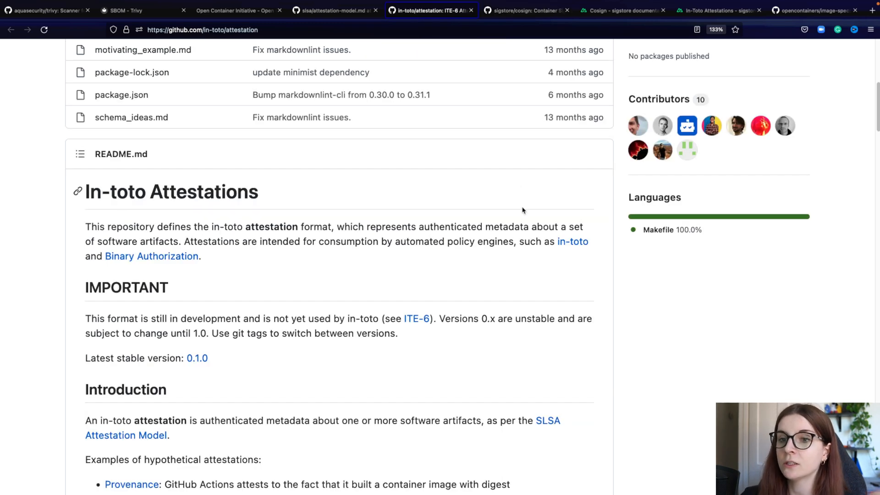
mouse_move(514, 166)
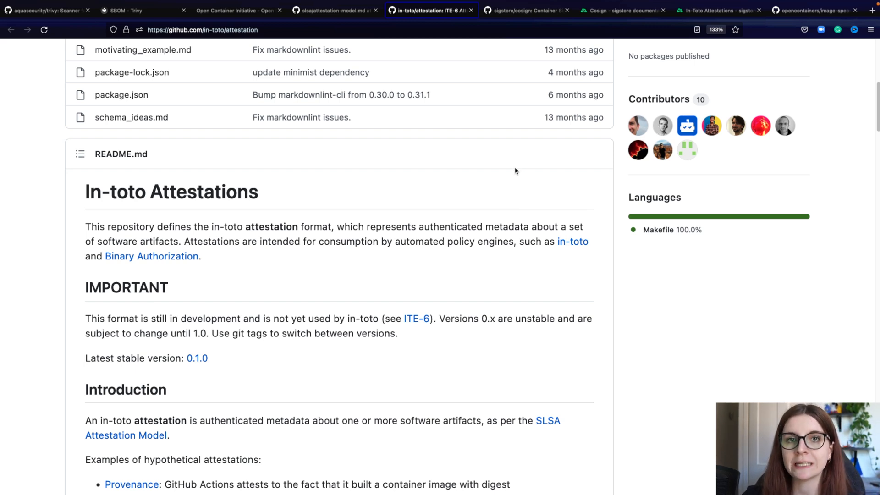
mouse_move(513, 174)
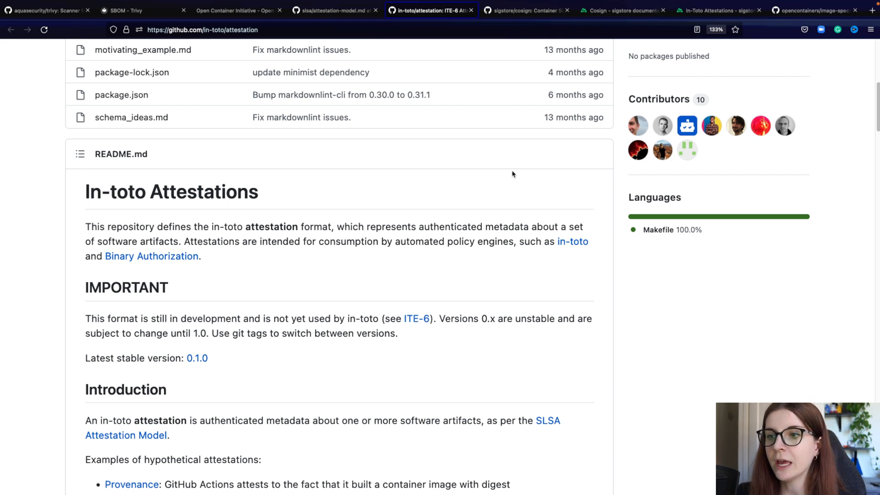
mouse_move(517, 175)
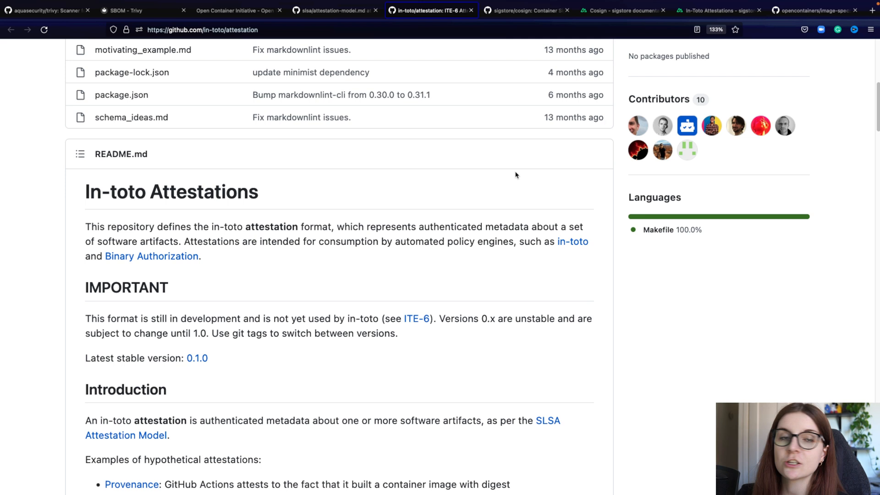
mouse_move(427, 253)
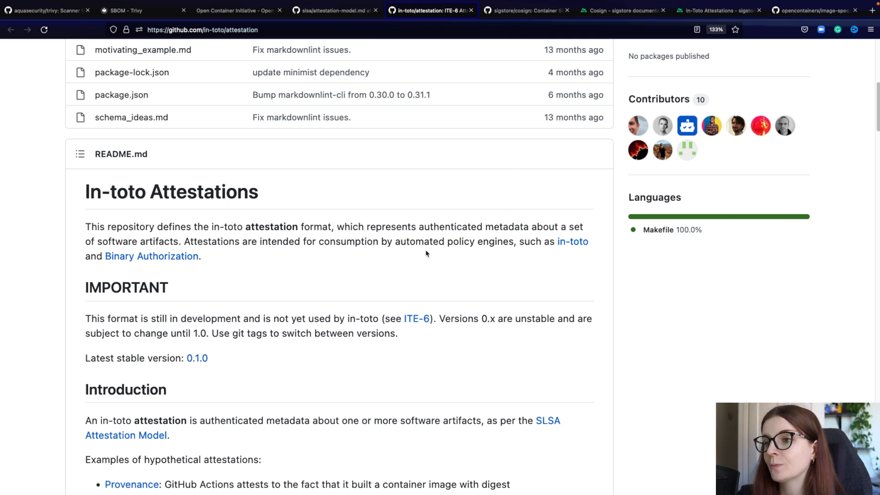
mouse_move(494, 247)
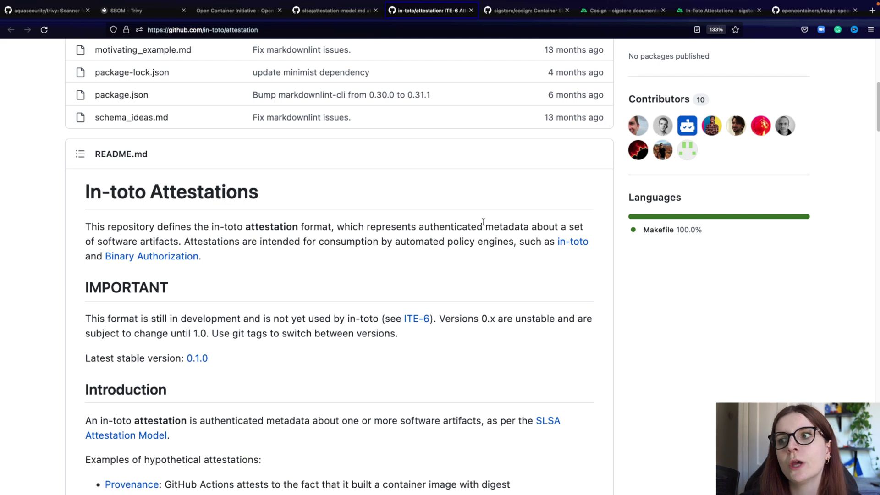
mouse_move(479, 236)
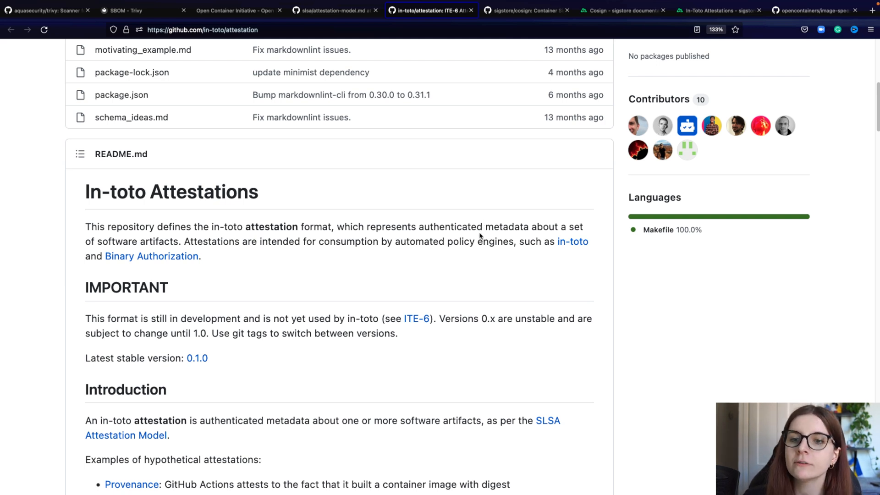
mouse_move(205, 212)
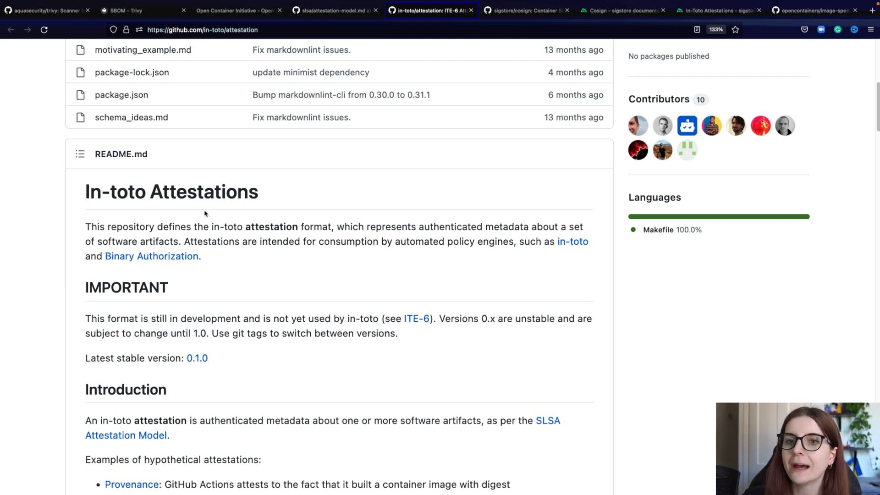
mouse_move(482, 163)
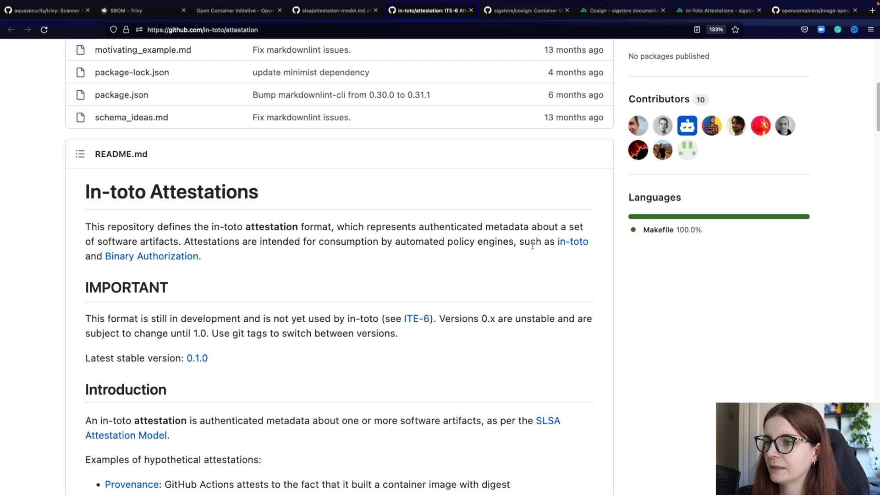
- Select the README sentence naming in-toto and Binary Authorization, then switch to the Cosign docs
left_click_drag(519, 241, 201, 256)
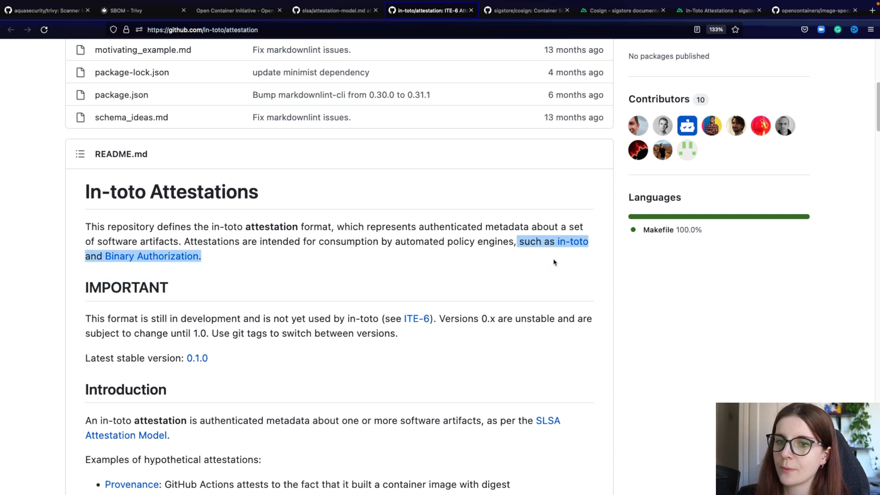
mouse_move(197, 279)
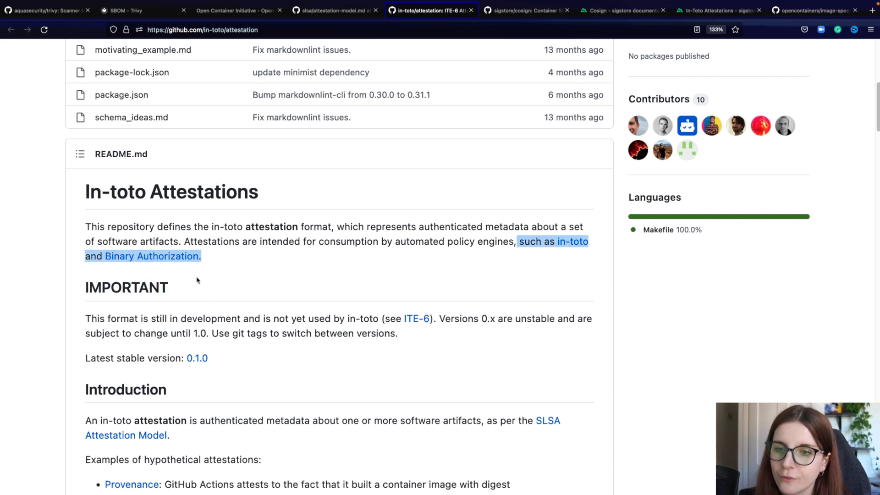
mouse_move(229, 283)
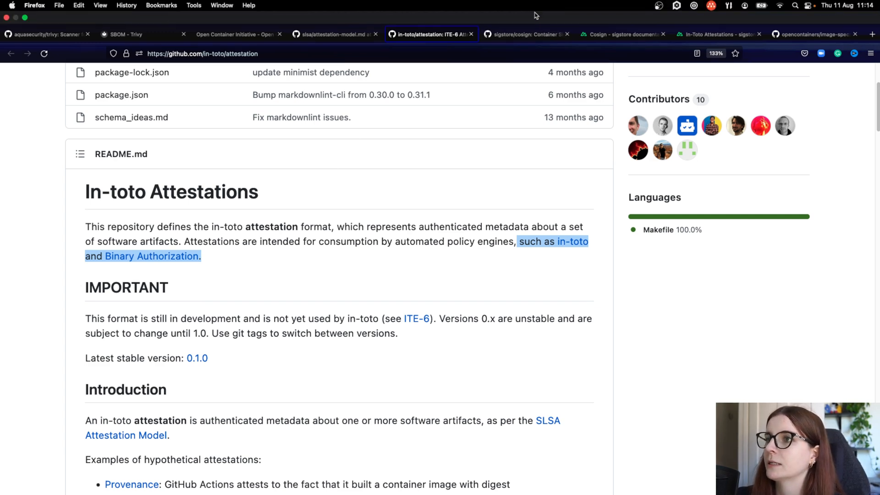
left_click(524, 33)
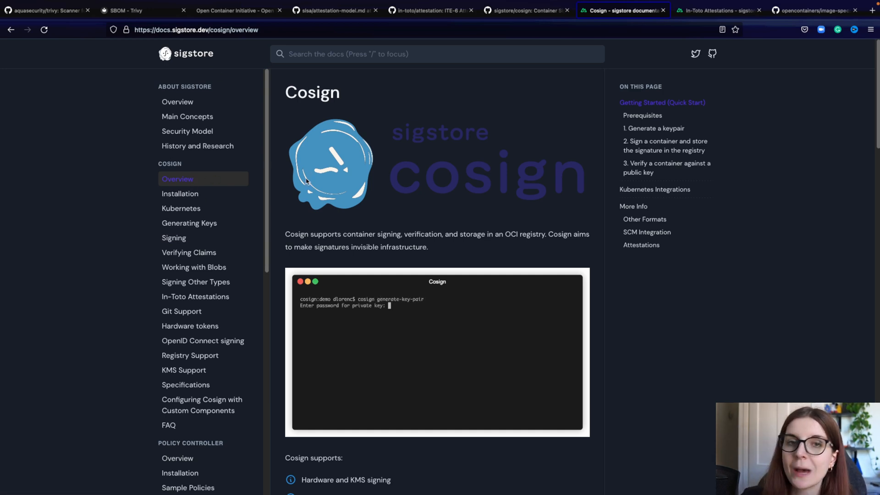
left_click(715, 10)
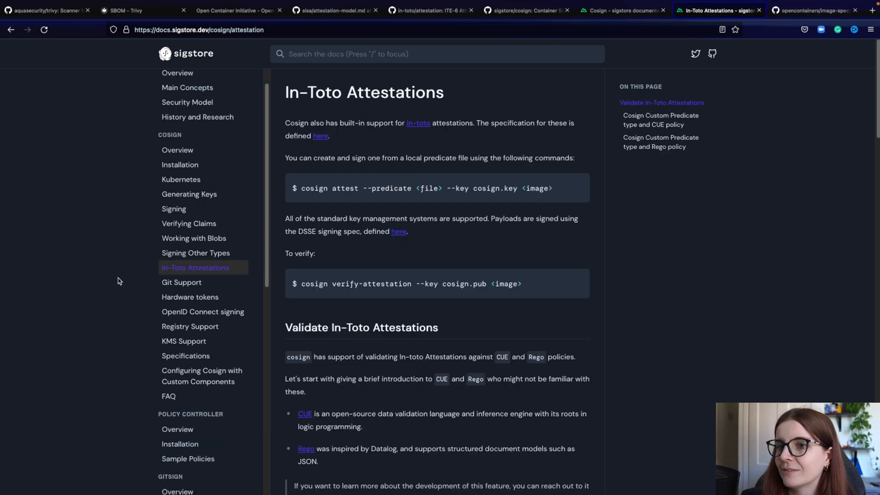
mouse_move(464, 197)
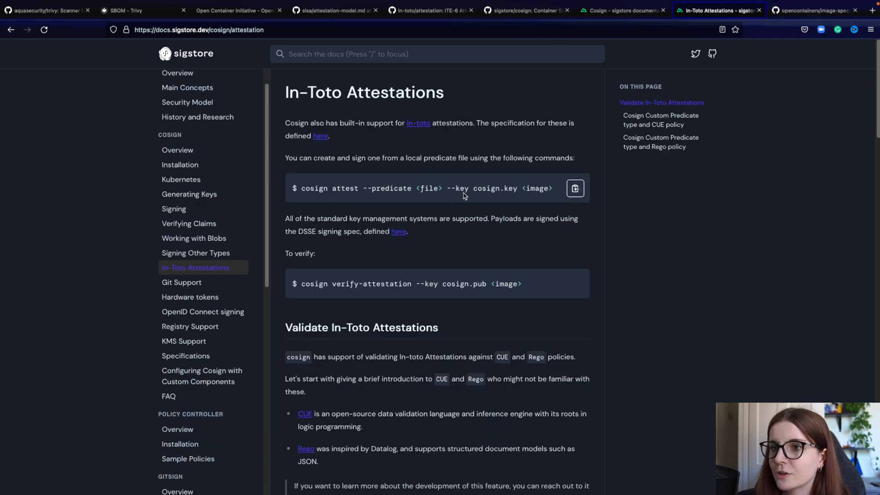
mouse_move(378, 123)
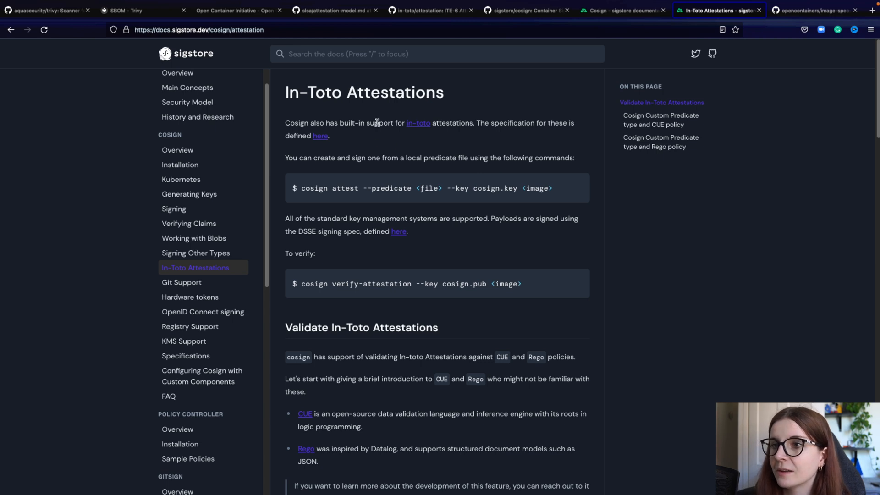
left_click_drag(285, 121, 330, 136)
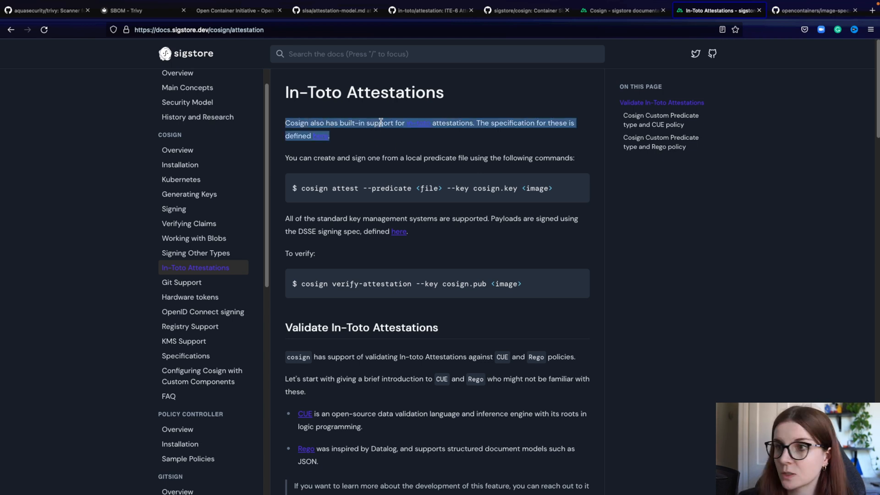
left_click(497, 137)
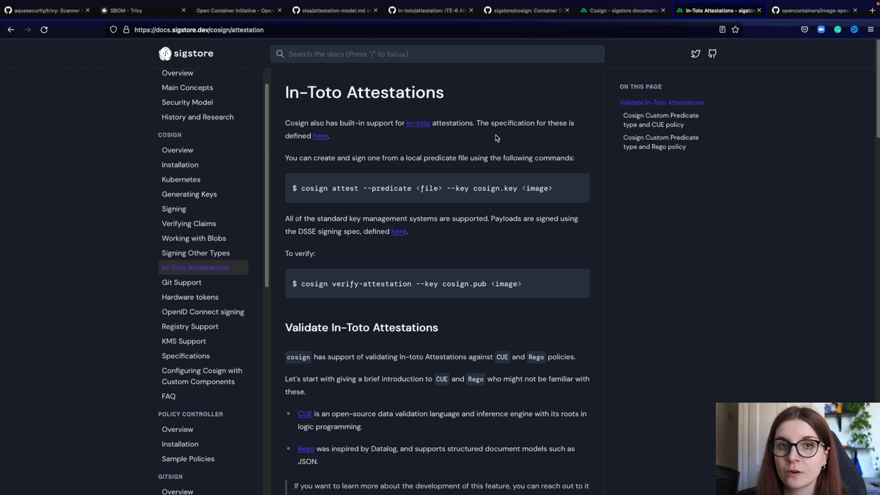
mouse_move(166, 100)
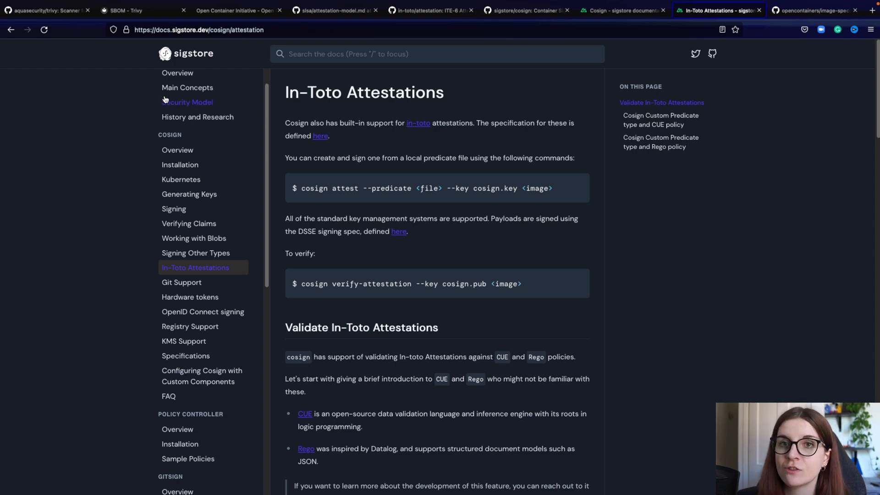
left_click(50, 9)
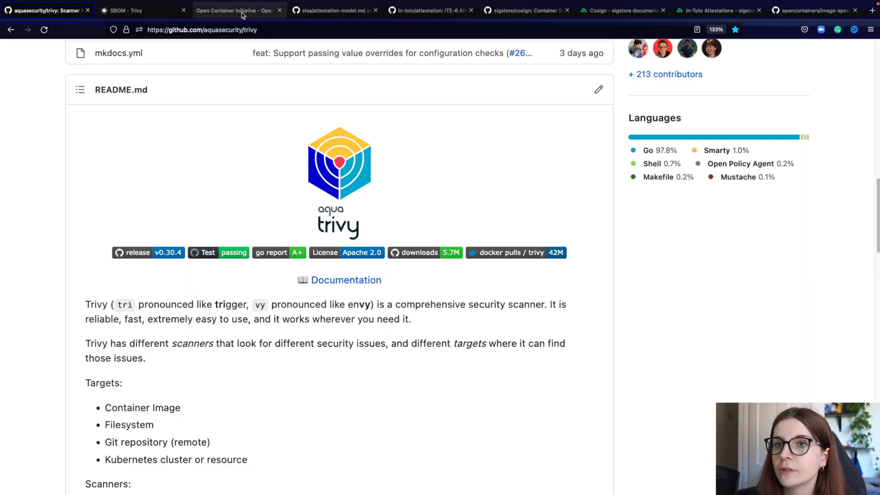
left_click(133, 10)
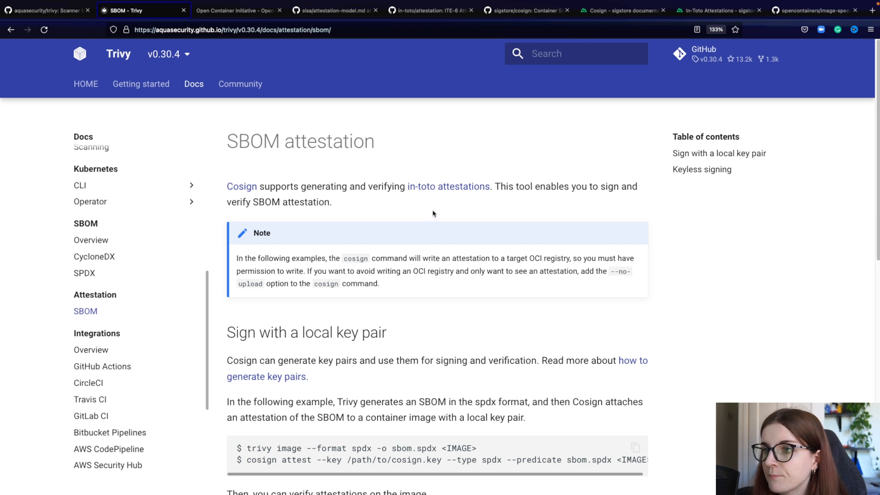
mouse_move(444, 189)
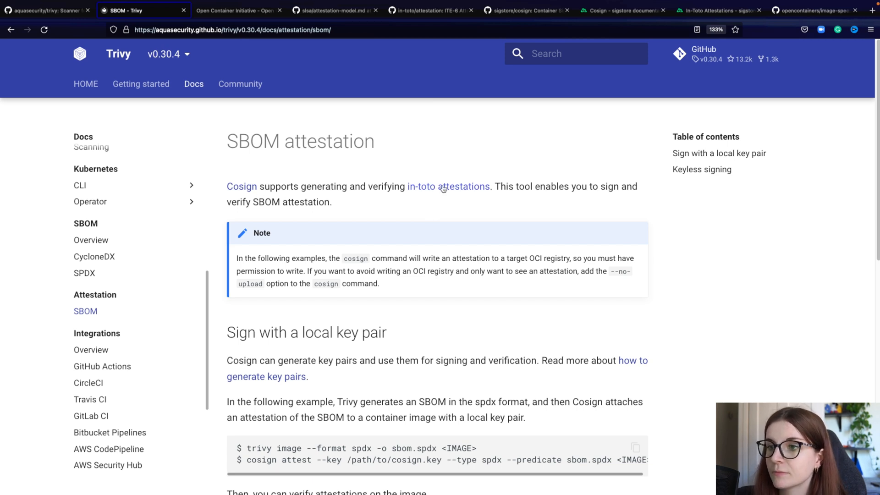
mouse_move(515, 367)
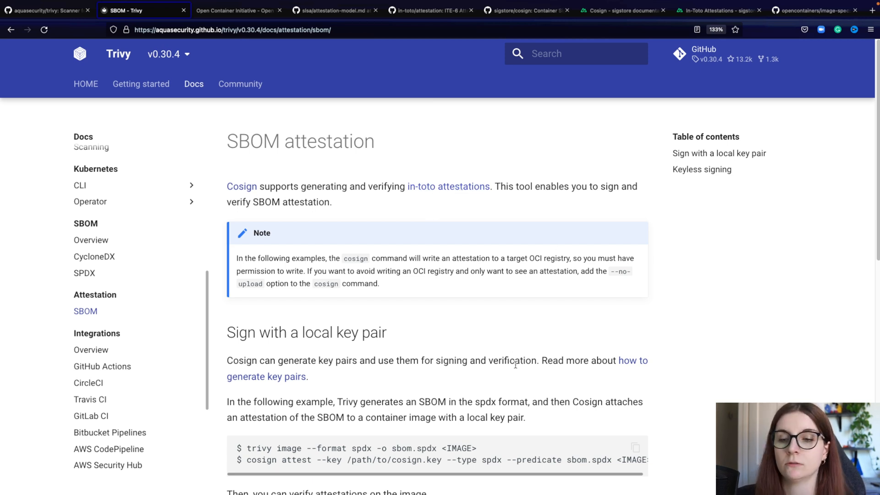
scroll("down", 3)
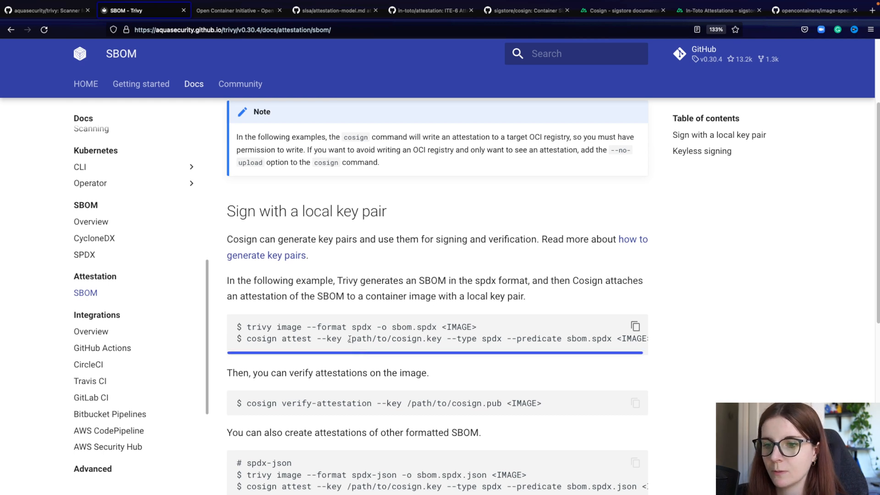
mouse_move(347, 81)
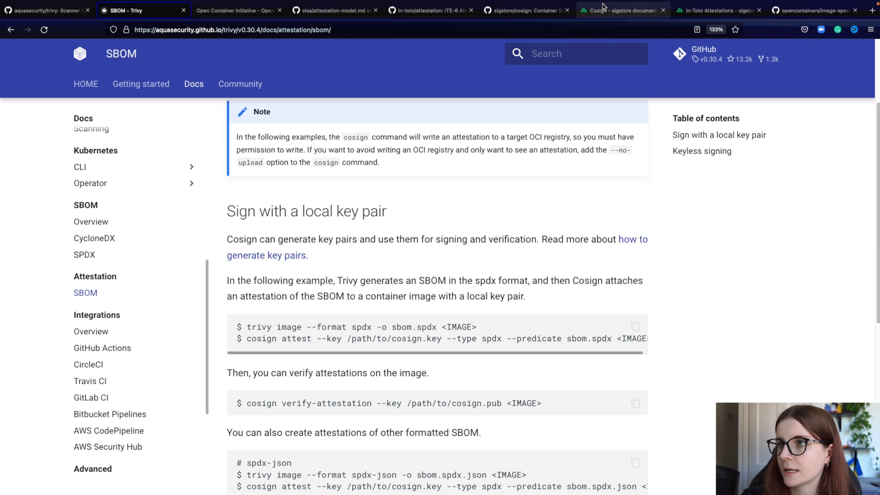
left_click(617, 10)
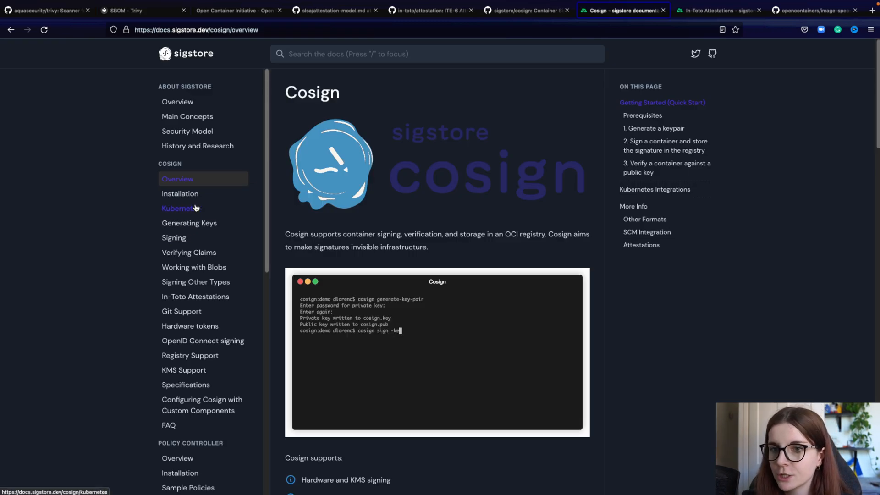
- Open Installation under COSIGN in the Sigstore docs and read through the install options
left_click(179, 194)
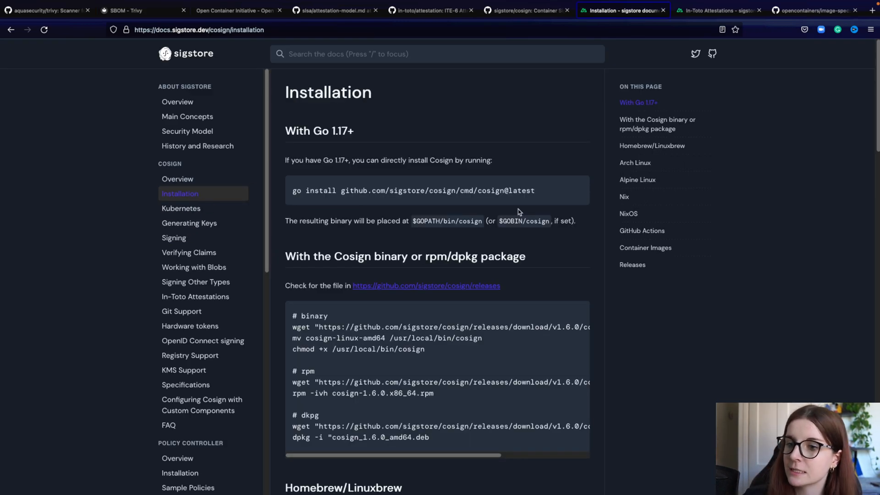
scroll("down", 3)
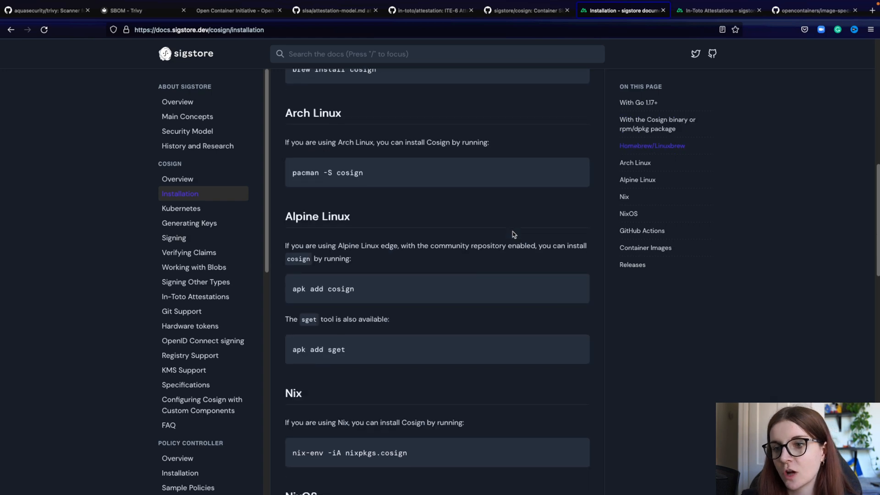
scroll("down", 3)
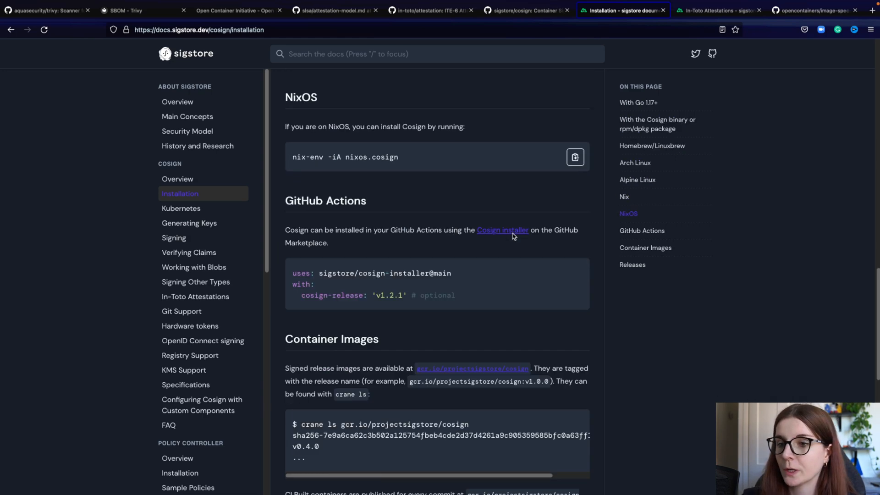
scroll("down", 3)
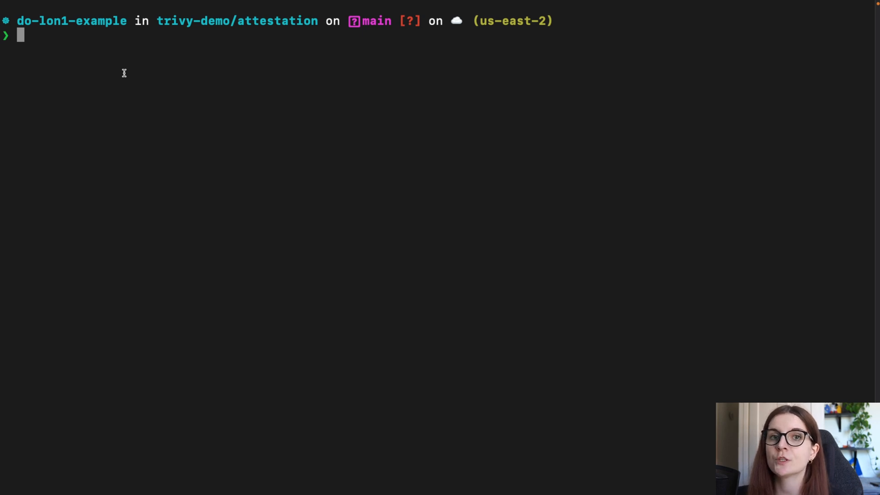
mouse_move(150, 50)
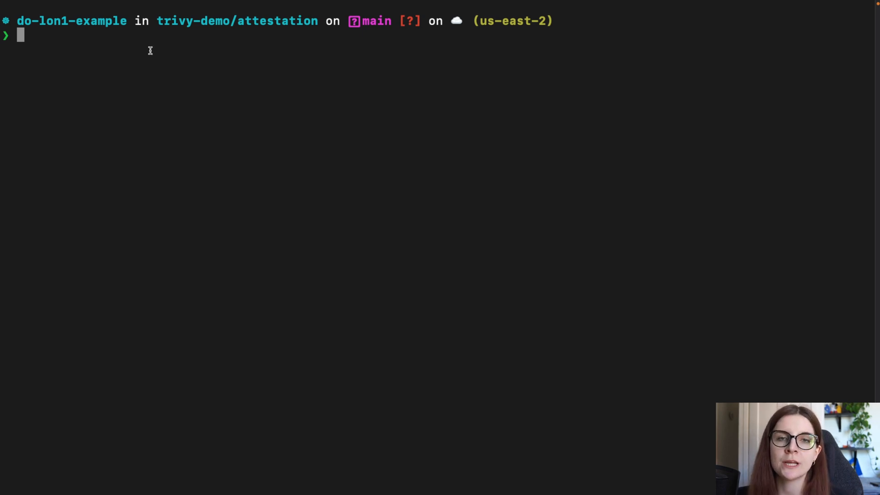
mouse_move(123, 62)
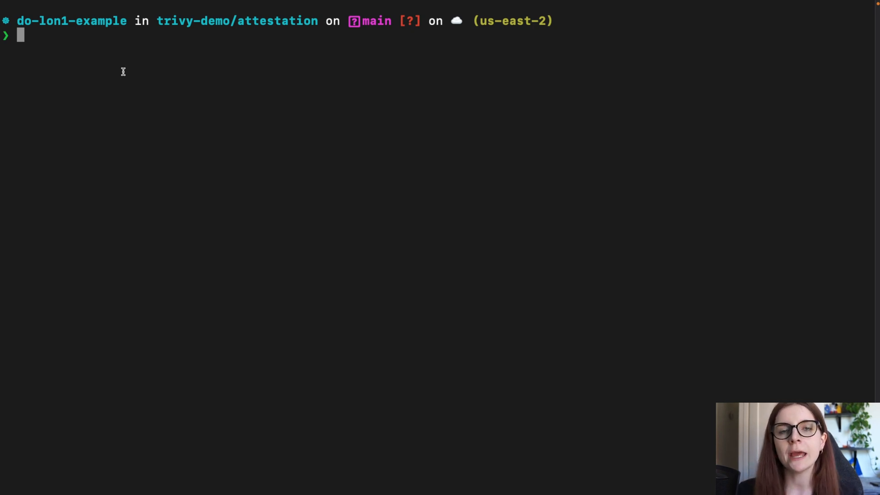
mouse_move(128, 83)
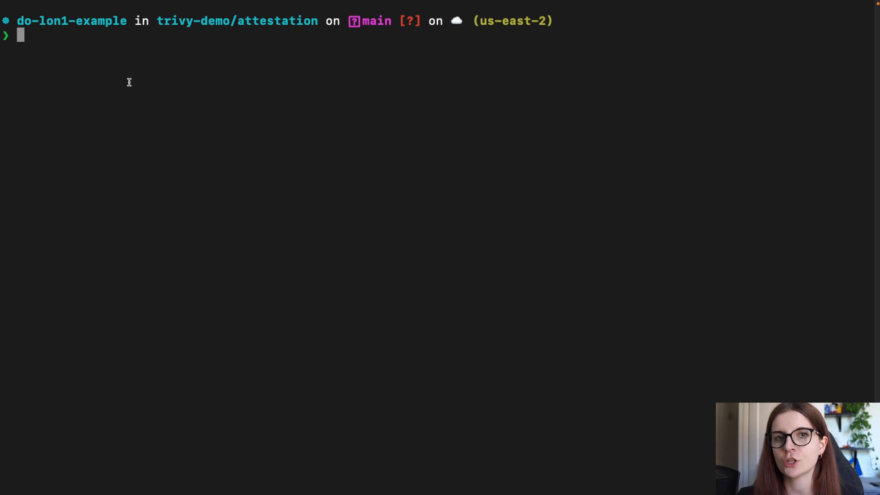
mouse_move(84, 72)
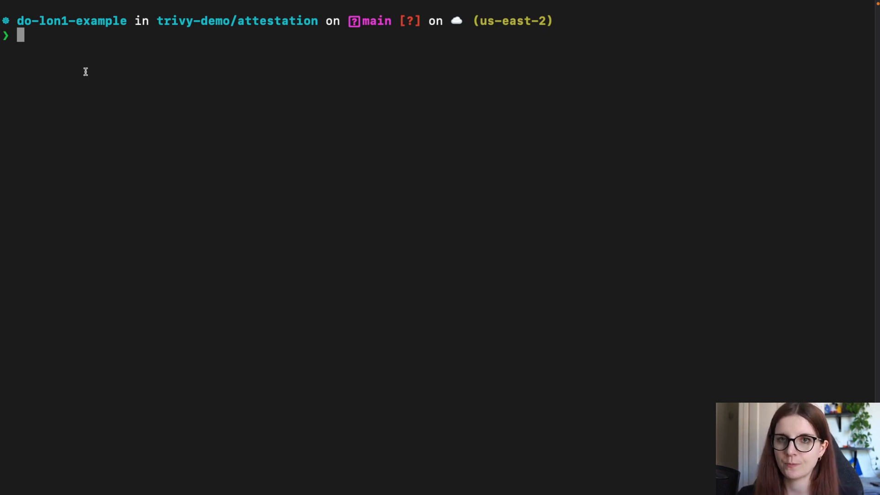
- Run trivy image --format spdx -o sbom.spdx on anaisurlichs/cns-website:0.0.6
type("trivy image --format spdx -o sbom.spdx anaisurlichs/cns-website:0.0.6")
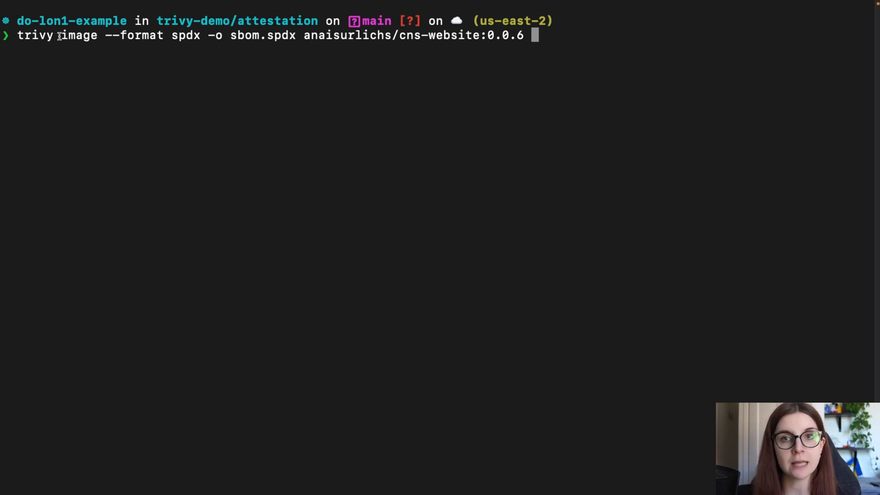
double_click(83, 36)
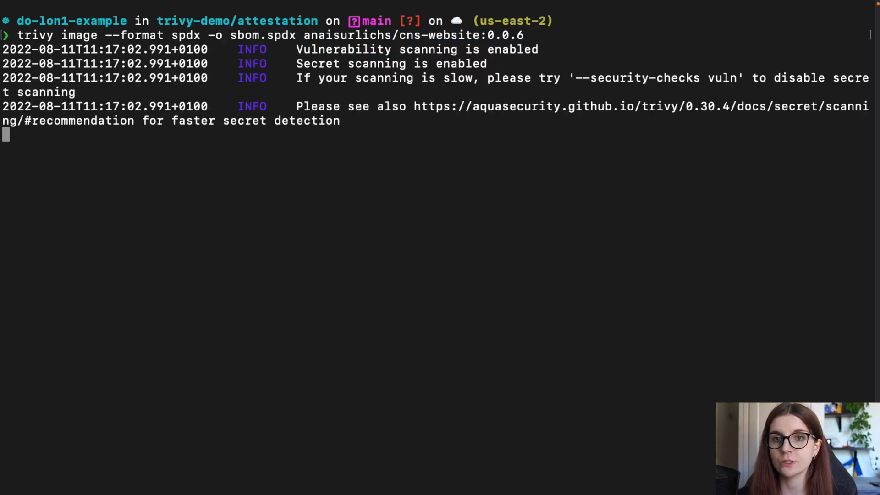
- List the directory to confirm sbom.spdx exists and print its contents with cat
type("ls")
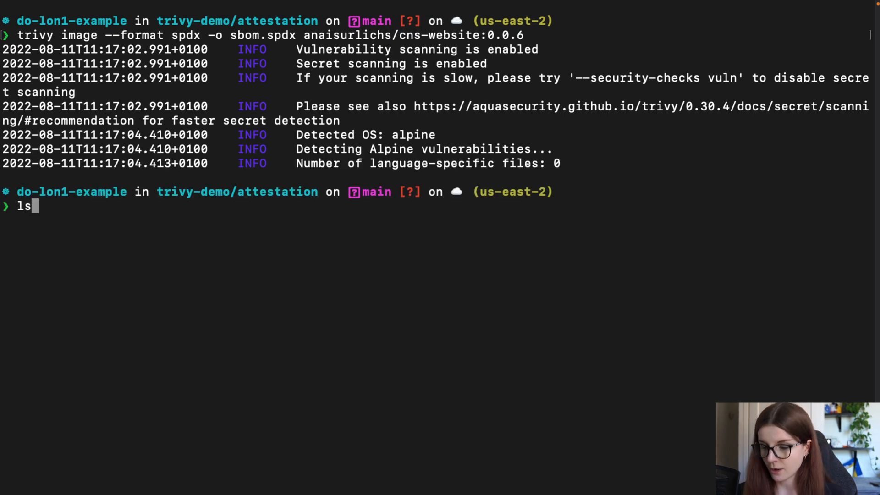
key("Enter")
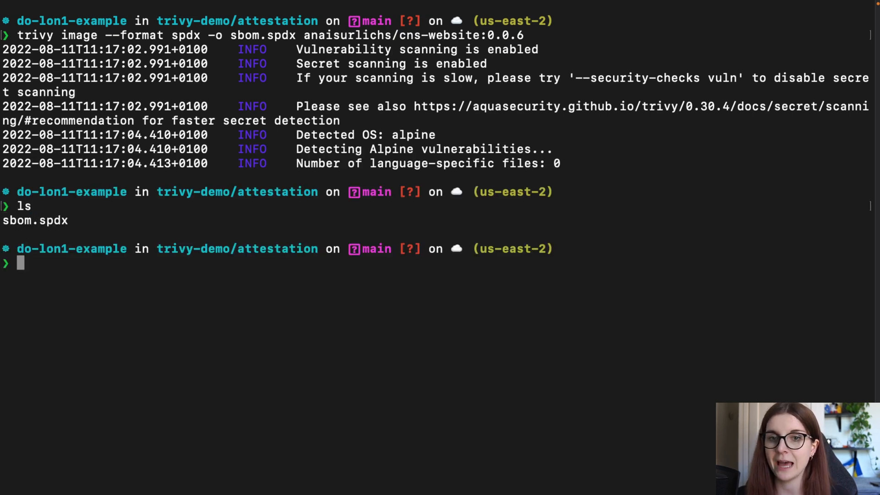
type("cat sbom.spdx")
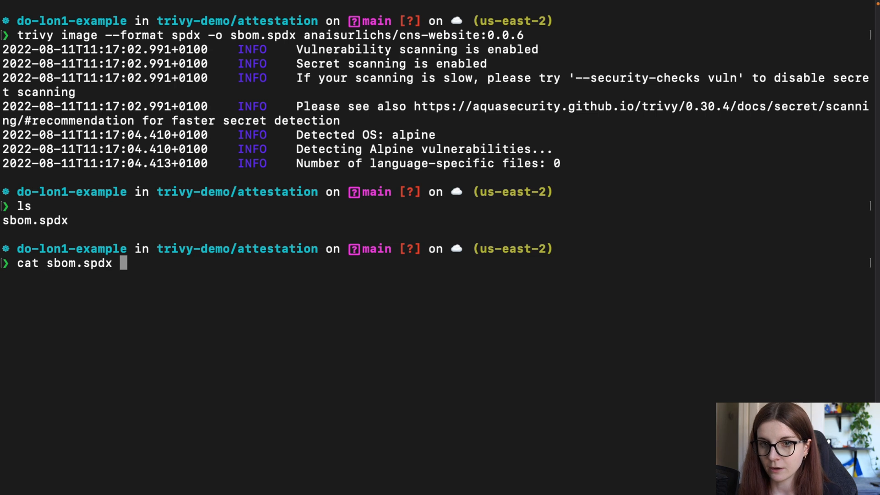
key("Enter")
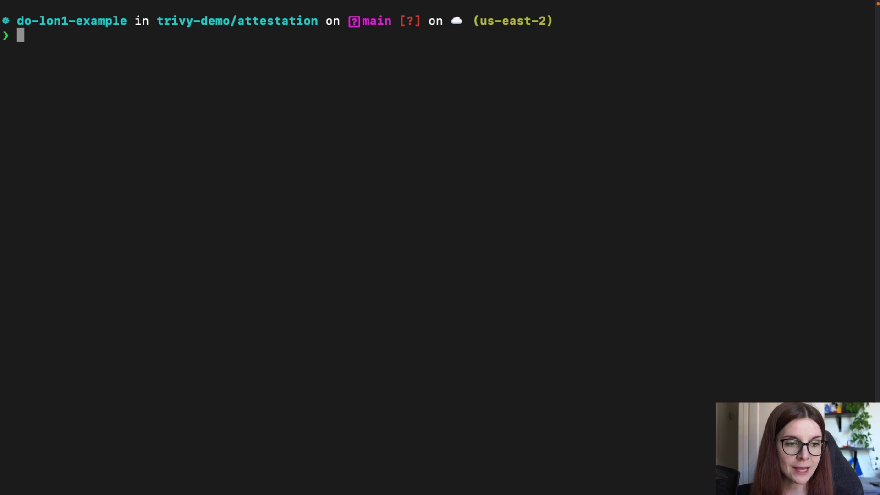
- Read cosign generate-key-pair --help, highlighting the basic key-pair example and reviewing the flags
type("cos")
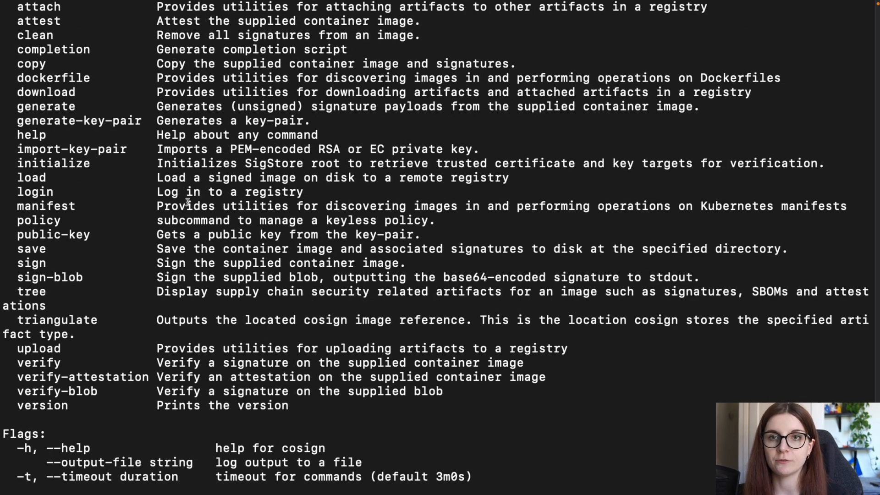
scroll("down", 3)
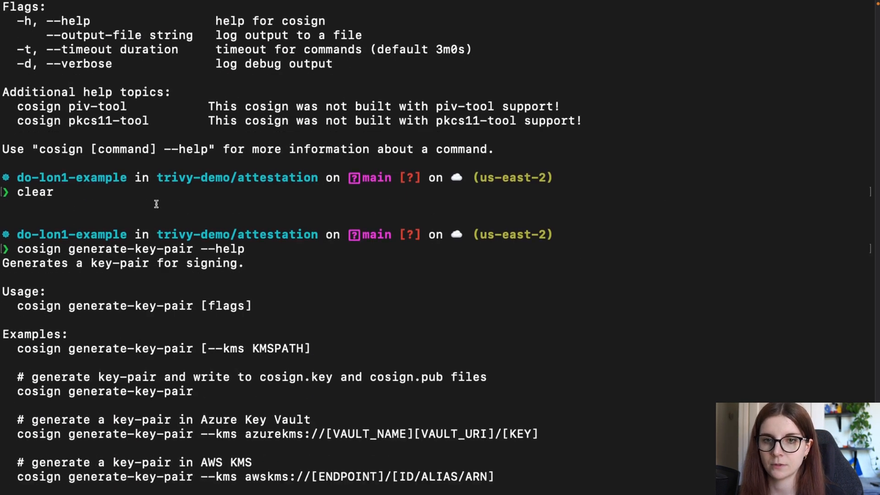
scroll("down", 3)
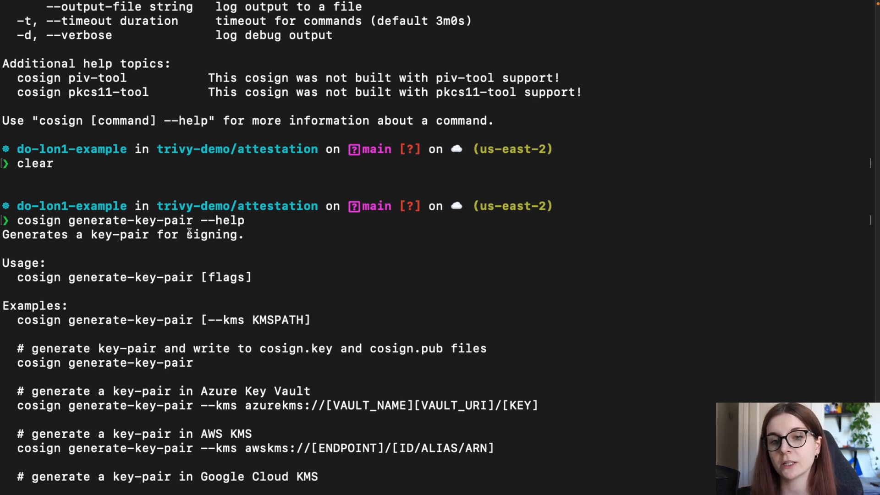
scroll("down", 3)
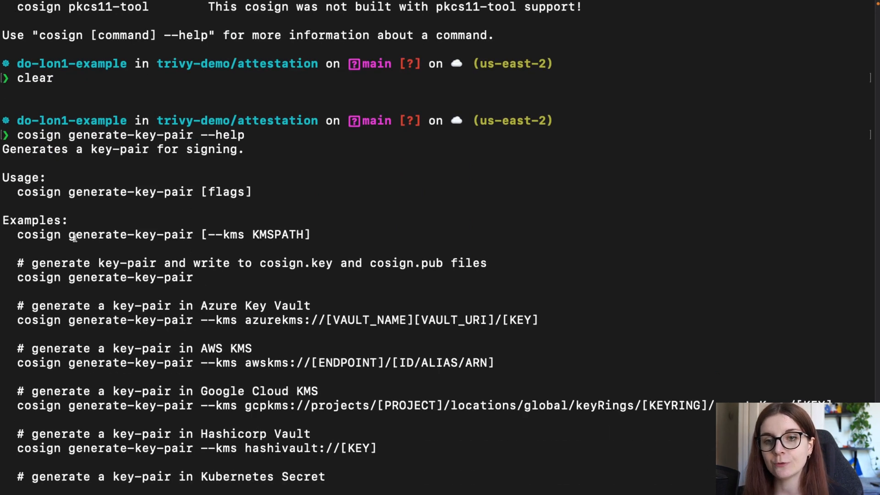
left_click_drag(16, 234, 208, 234)
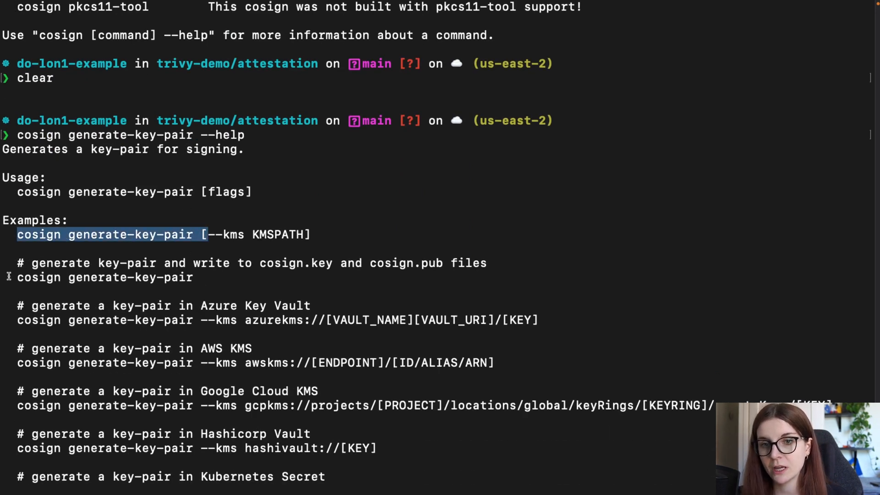
scroll("down", 3)
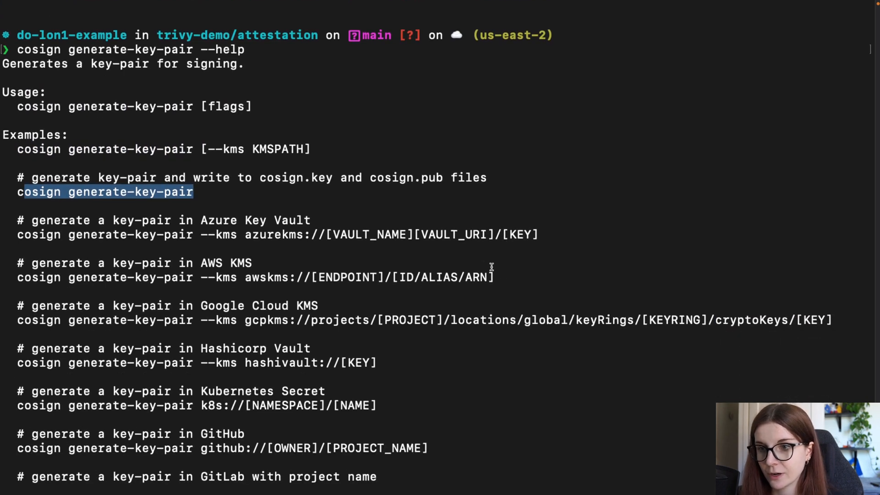
mouse_move(288, 244)
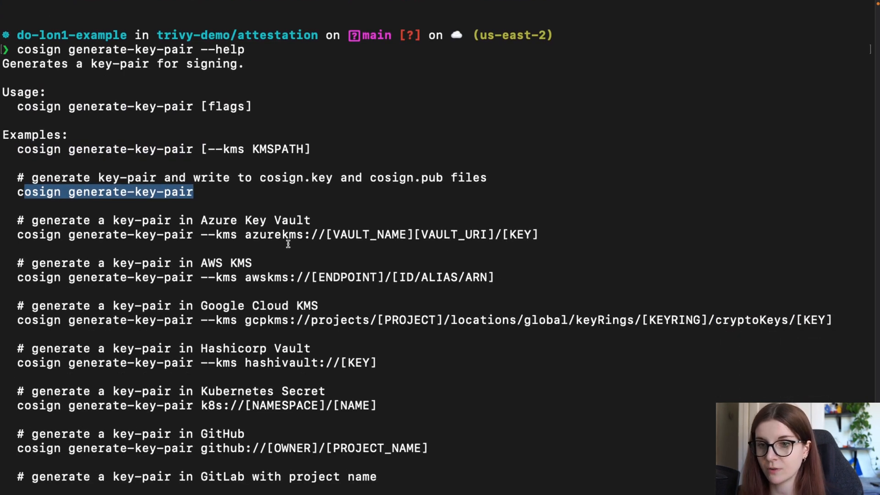
mouse_move(253, 276)
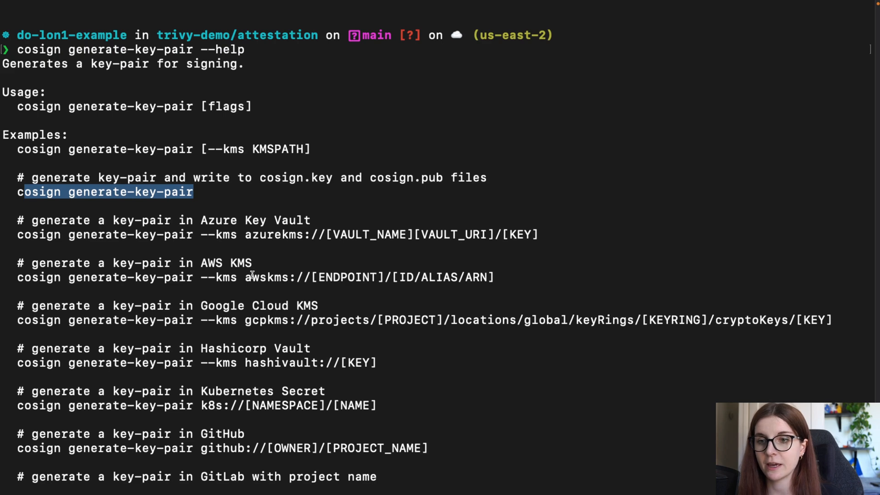
scroll("down", 3)
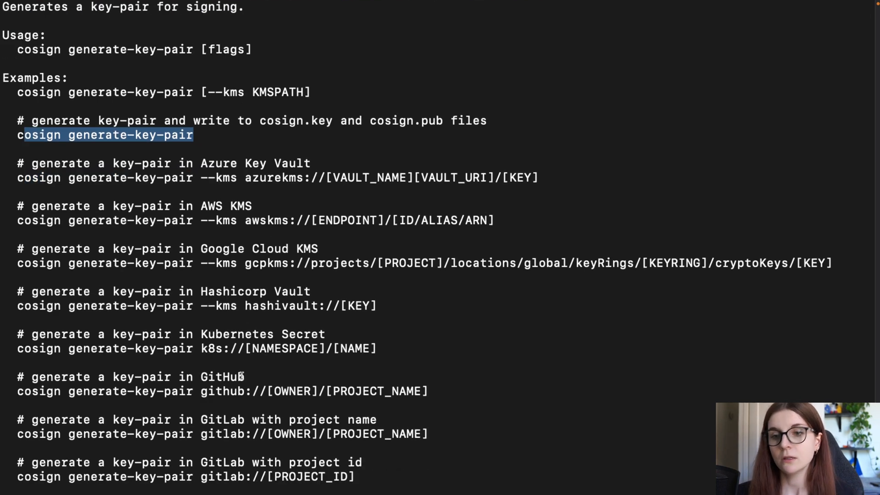
scroll("down", 3)
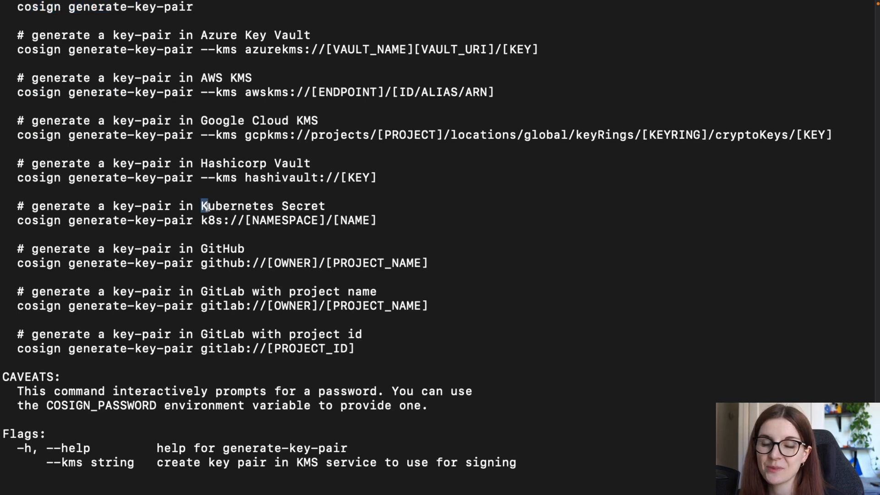
scroll("down", 3)
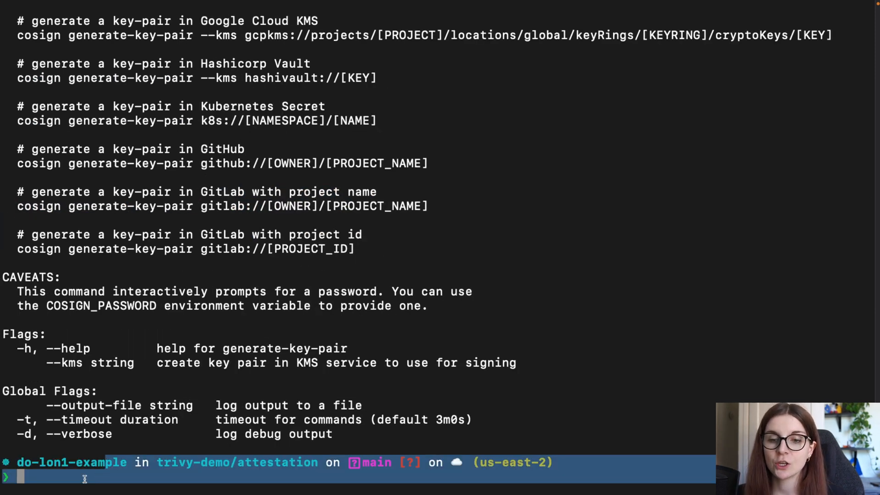
- Run cosign generate-key-pair with a password, then list files to see cosign.key and cosign.pub
type("cosign generate-key-pair --help")
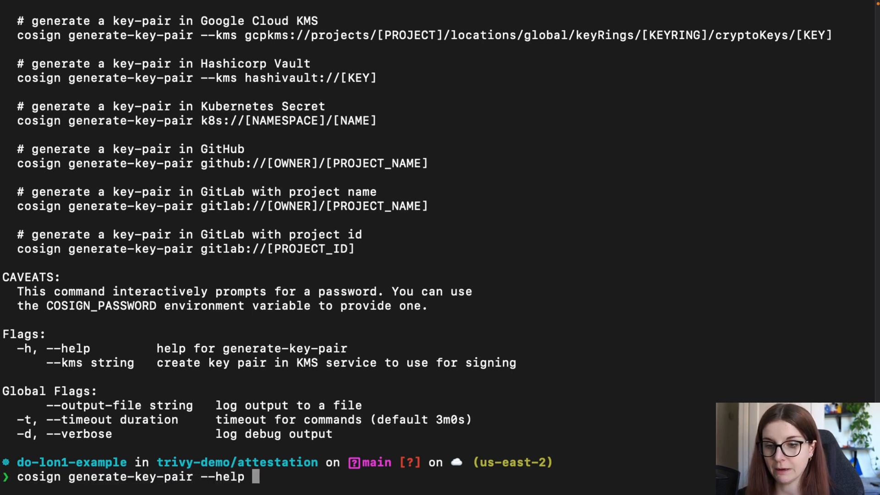
key("Backspace")
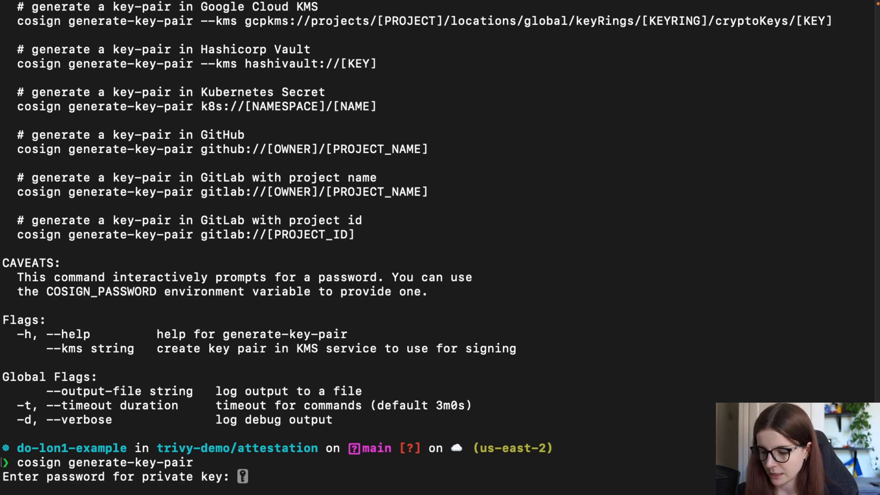
key("Enter")
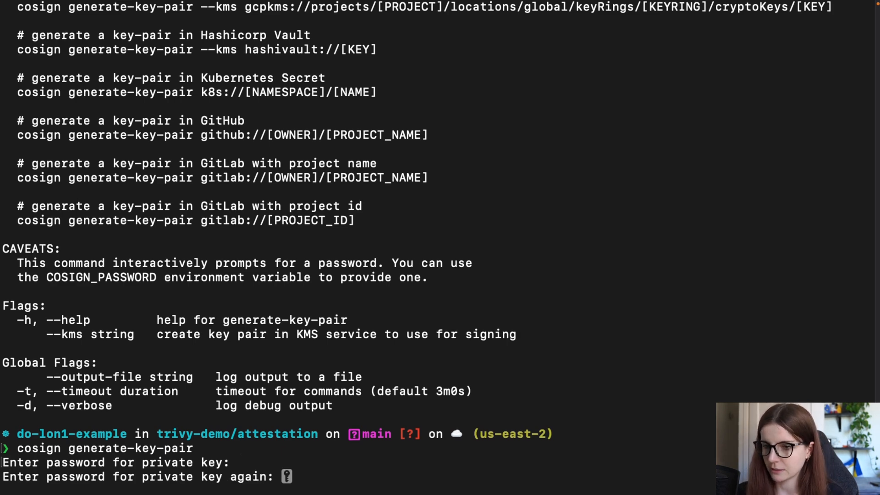
key("Enter")
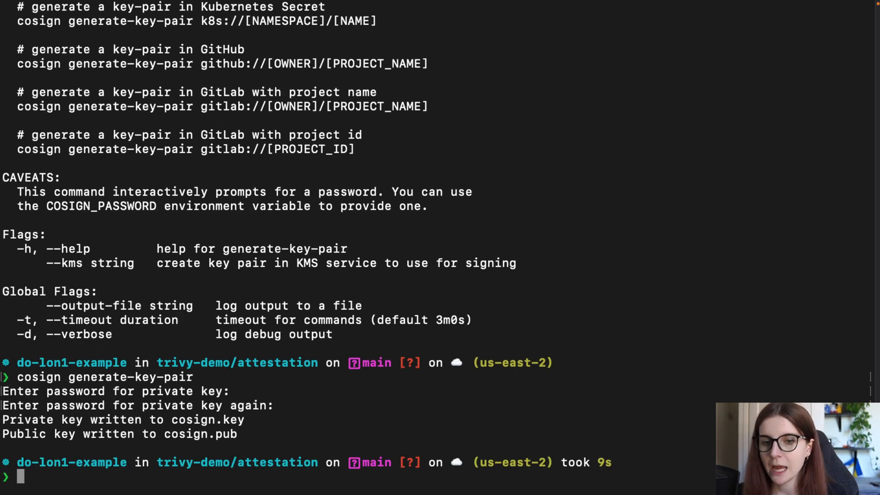
type("ls")
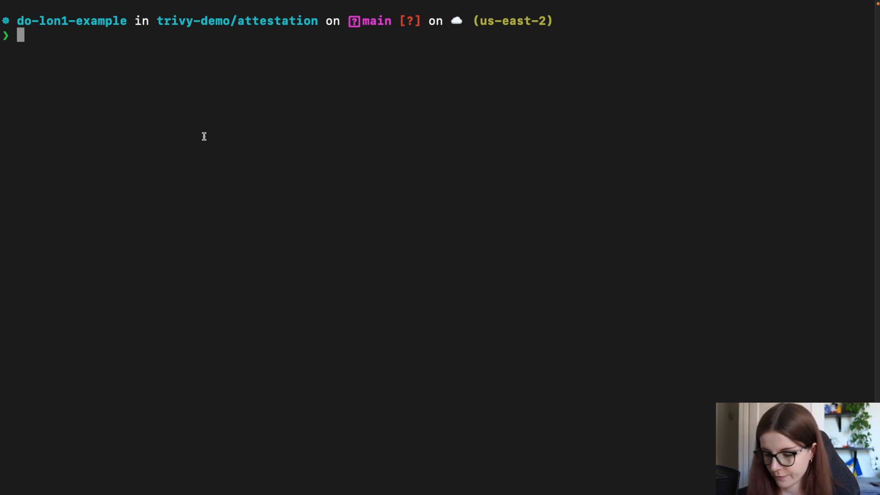
- Run cosign attest --key ./cosign.key --type spdx --predicate sbom.spdx on cns-website:0.0.6
type("cosign attest --key ./cosign.key --type spdx --predicate sbom.spdx anaisurlichs/cns-website:0.0.6")
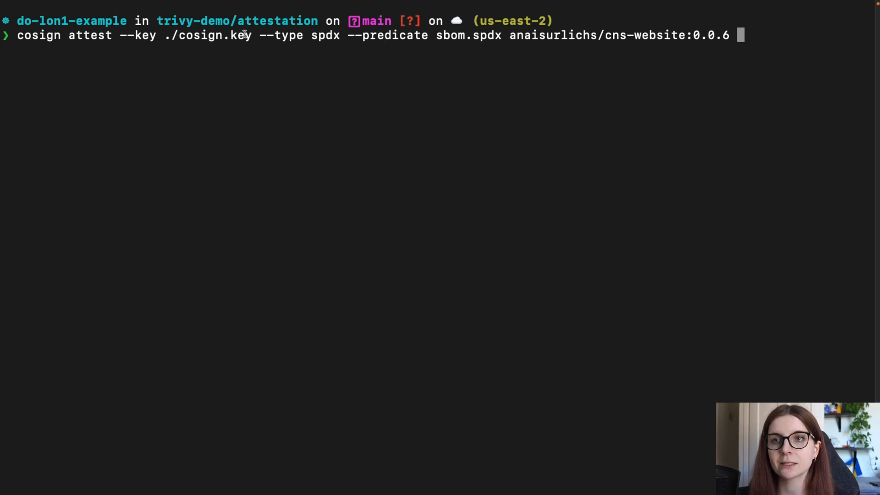
double_click(201, 36)
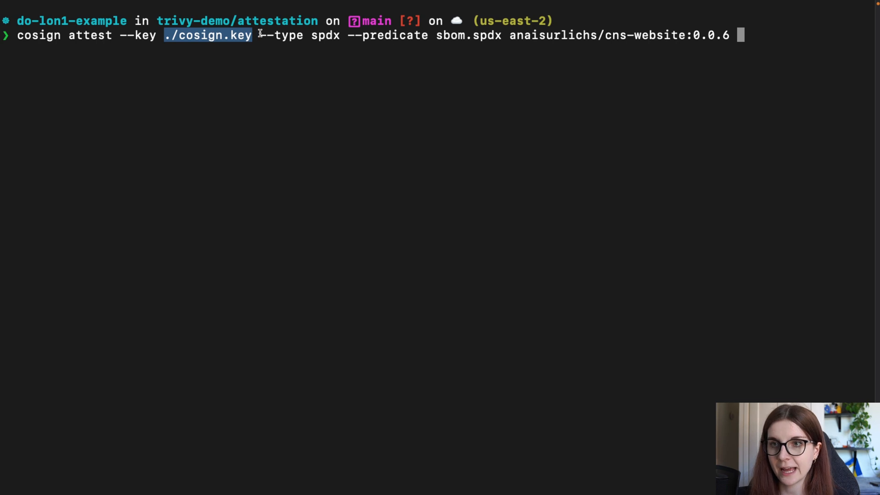
left_click_drag(261, 34, 341, 35)
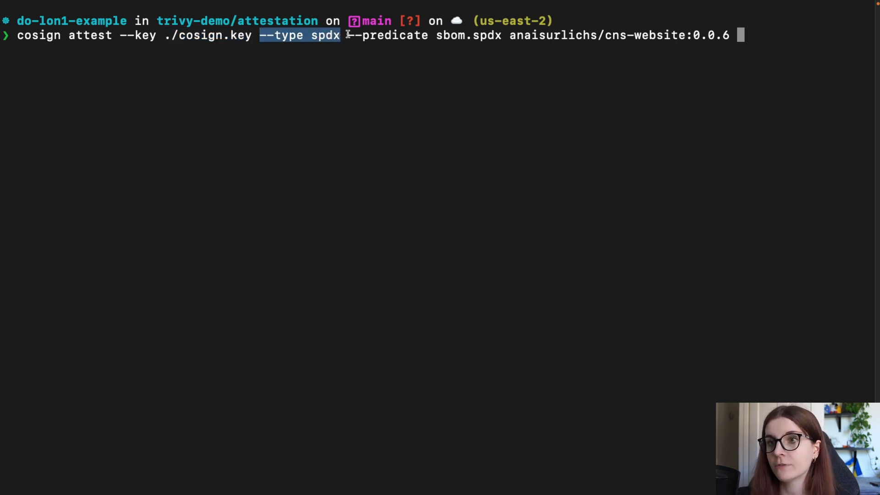
left_click_drag(349, 35, 503, 34)
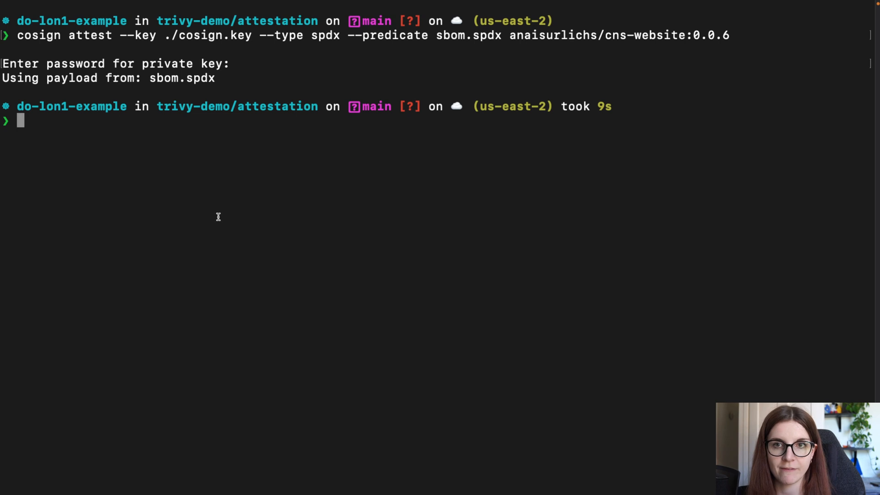
- Verify the SPDX attestation on anaisurlichs/cns-website:0.0.6 with cosign verify-attestation --key ./cosign.pub
type("cosign verify-attestation --key ./cosign.pub --type spdx anaisurlichs/cns-website:0.0.6")
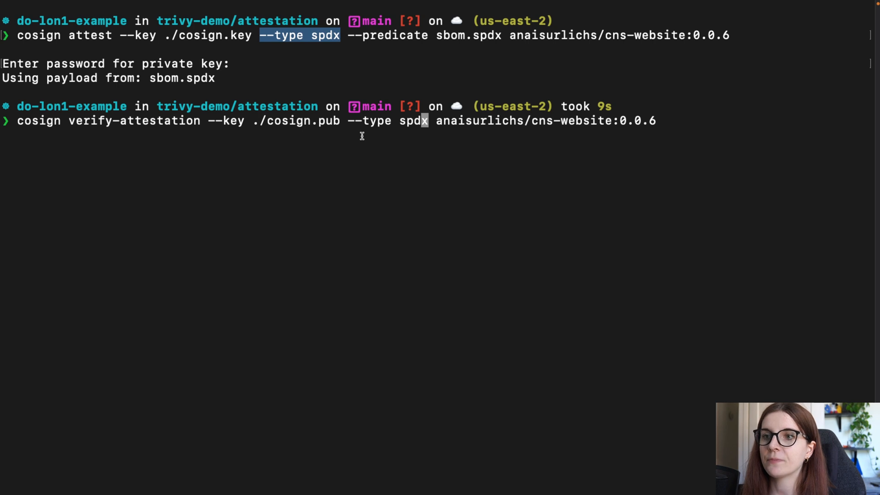
left_click_drag(348, 120, 430, 120)
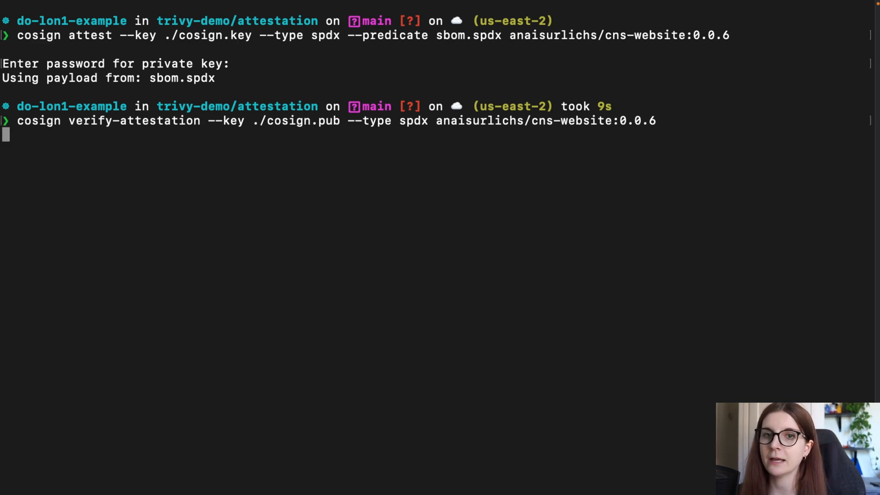
key("Enter")
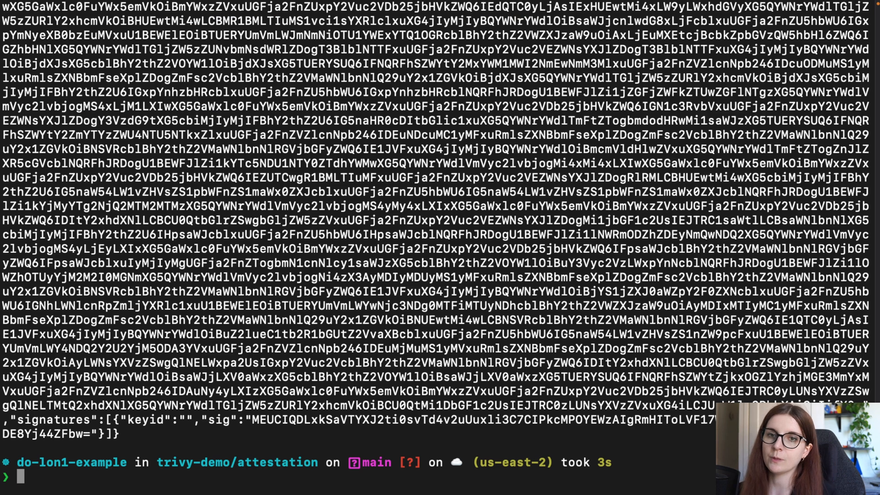